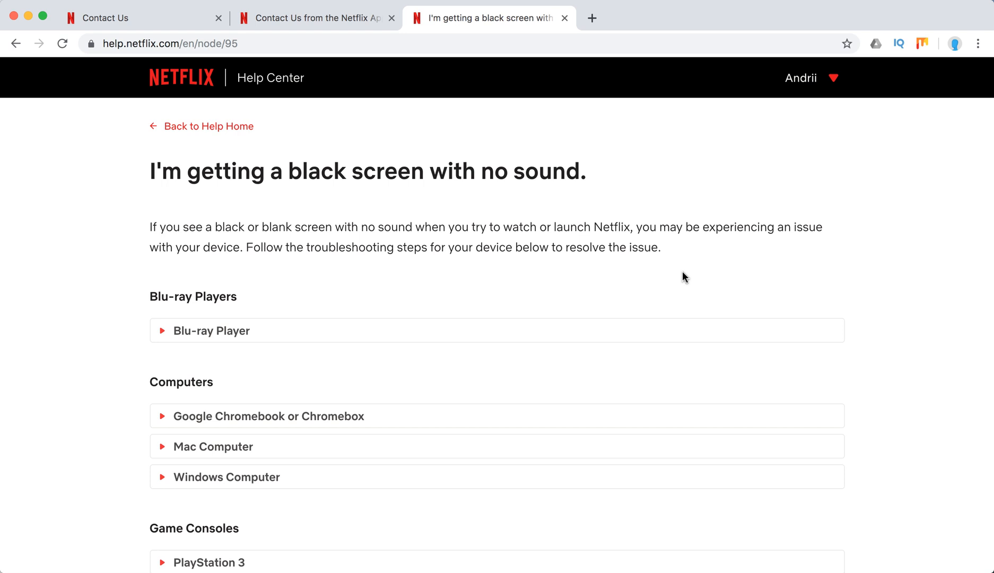
Expand the Blu-ray Player section of the black-screen article
scroll("down", 3)
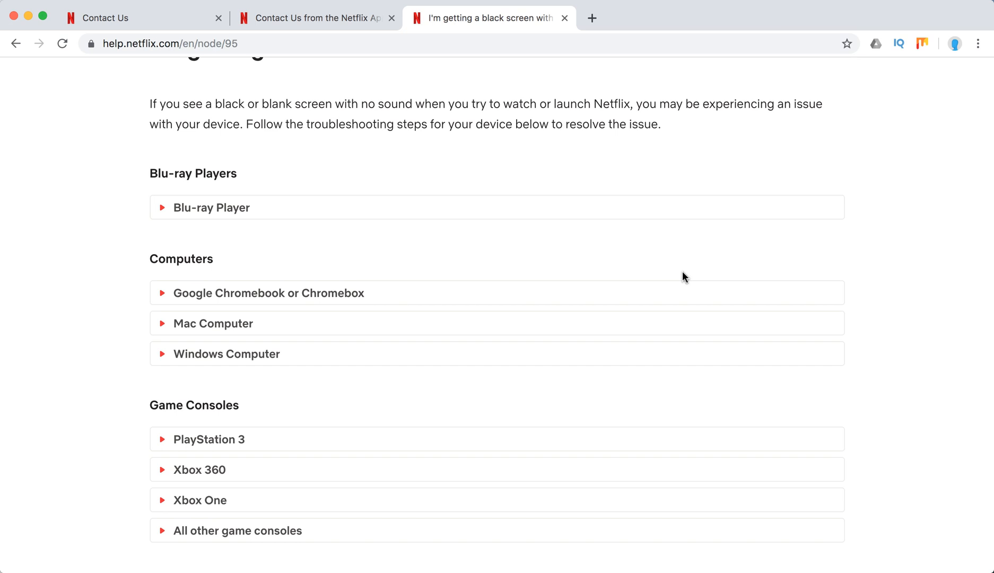
scroll("up", 3)
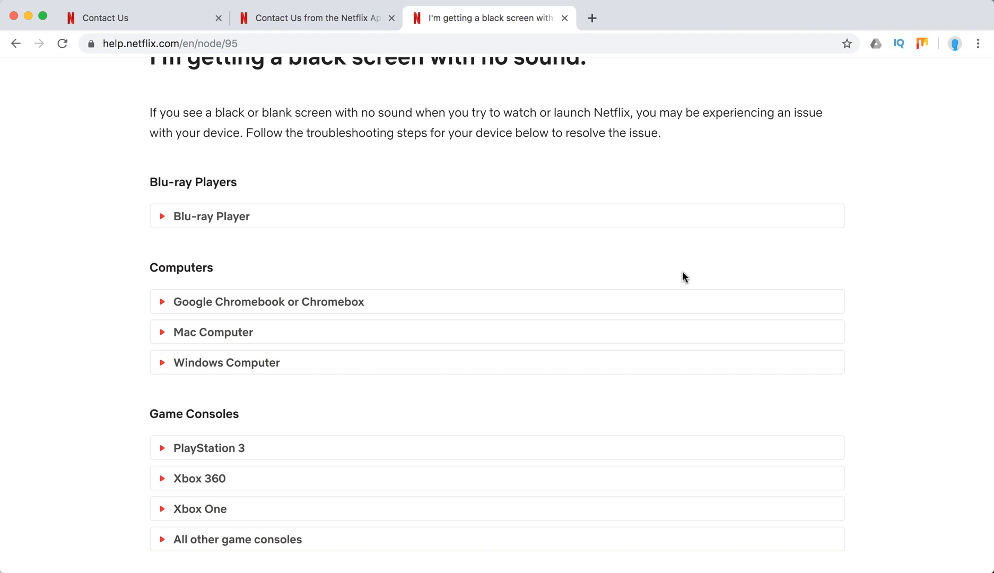
scroll("up", 3)
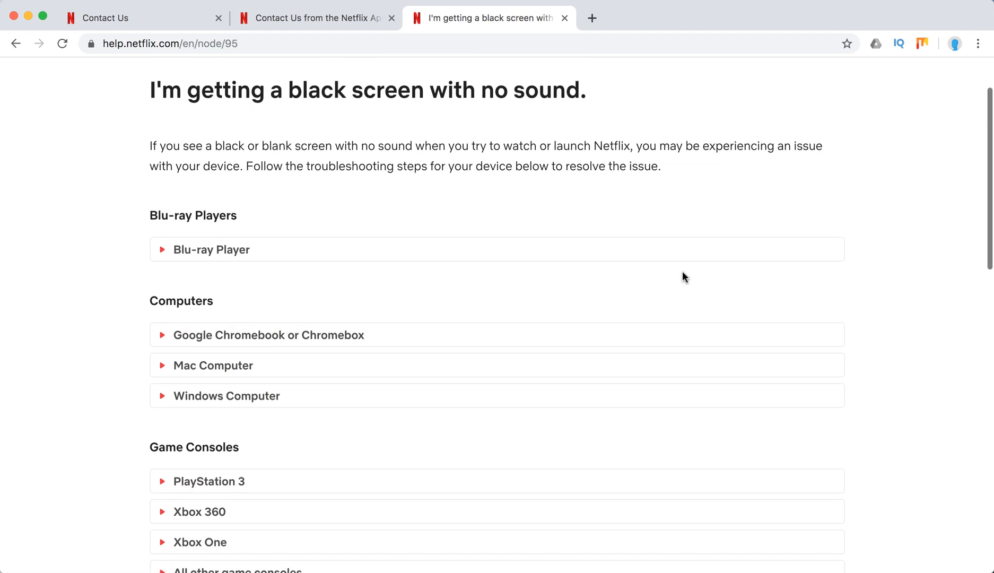
mouse_move(239, 245)
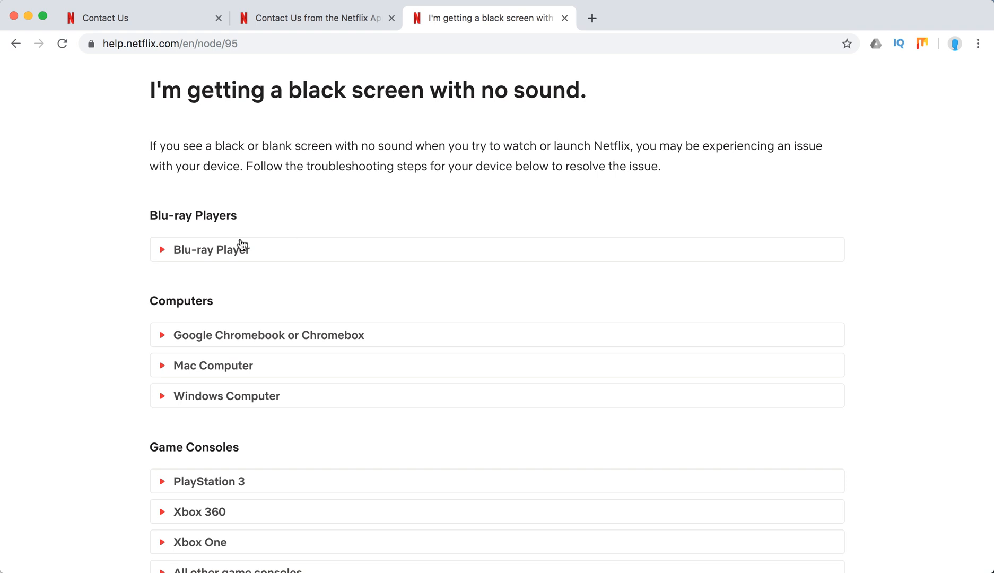
left_click(211, 250)
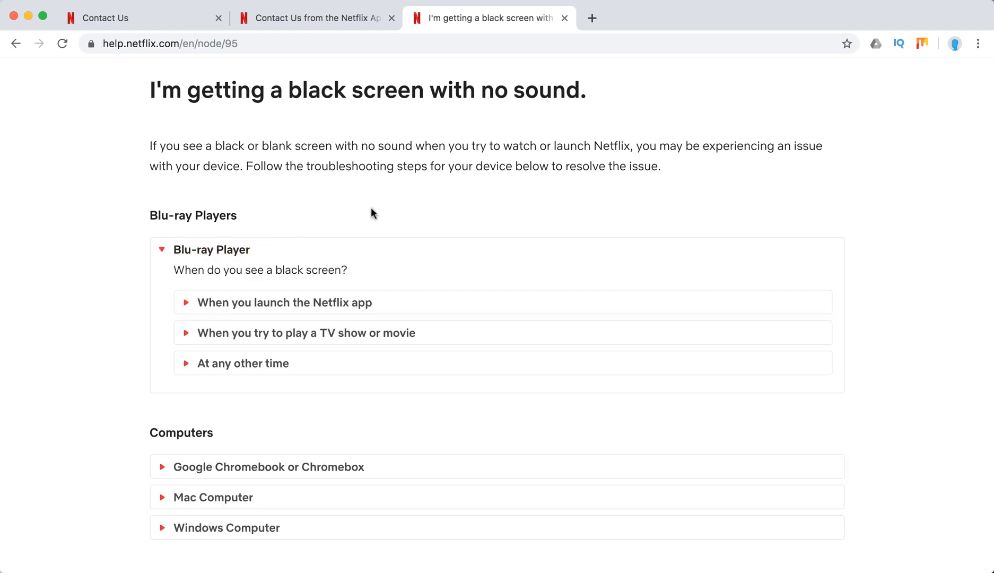
scroll("down", 3)
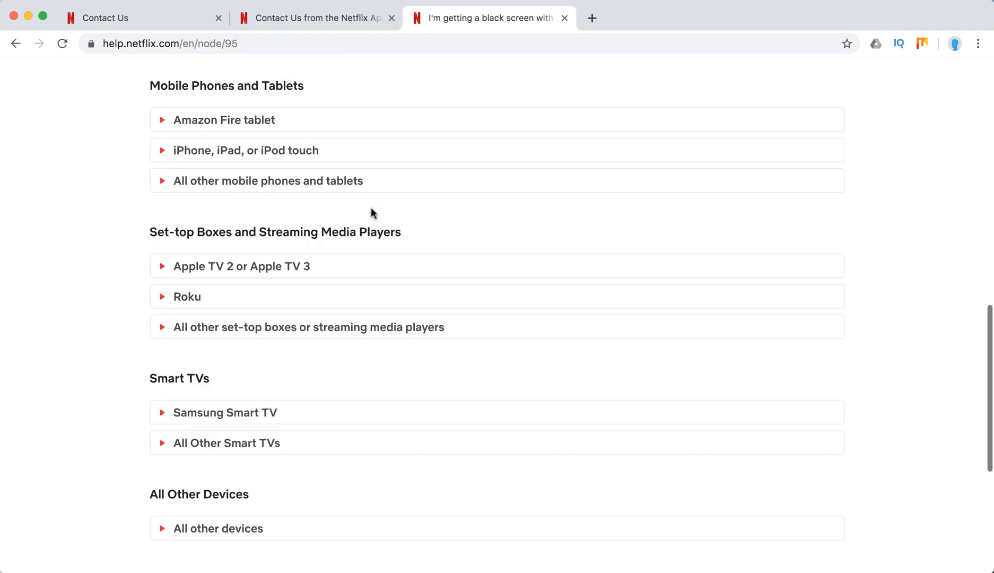
scroll("up", 3)
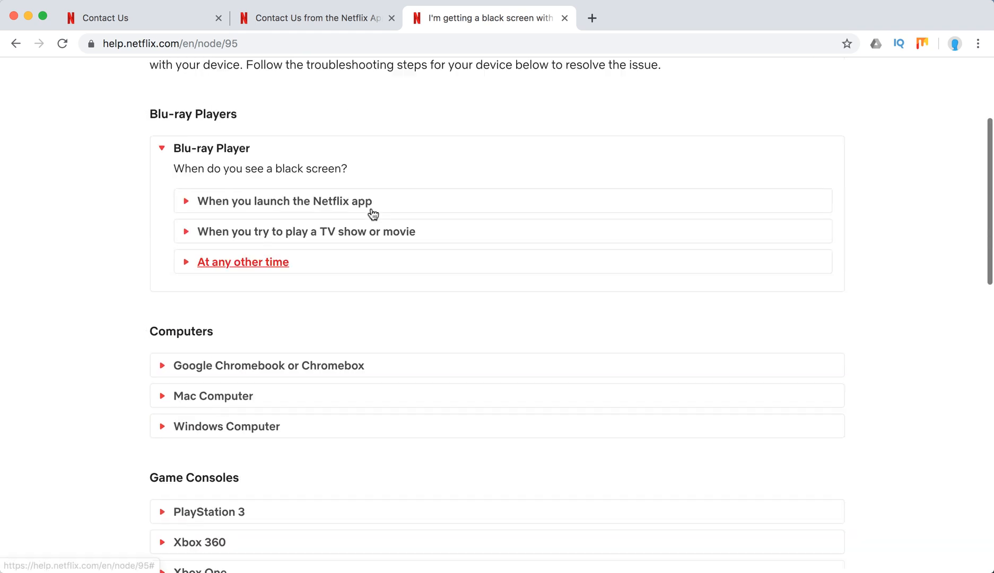
scroll("up", 3)
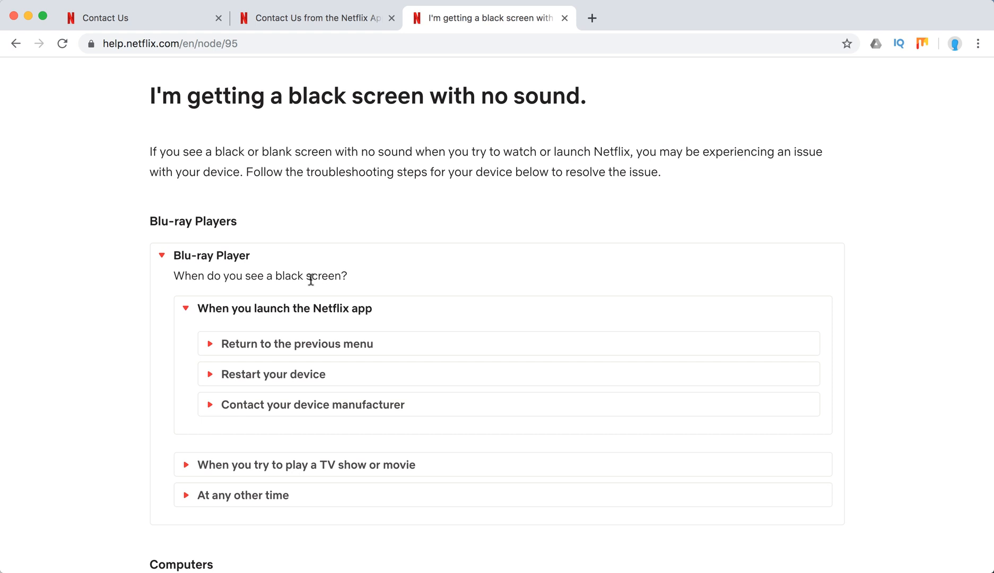
mouse_move(297, 344)
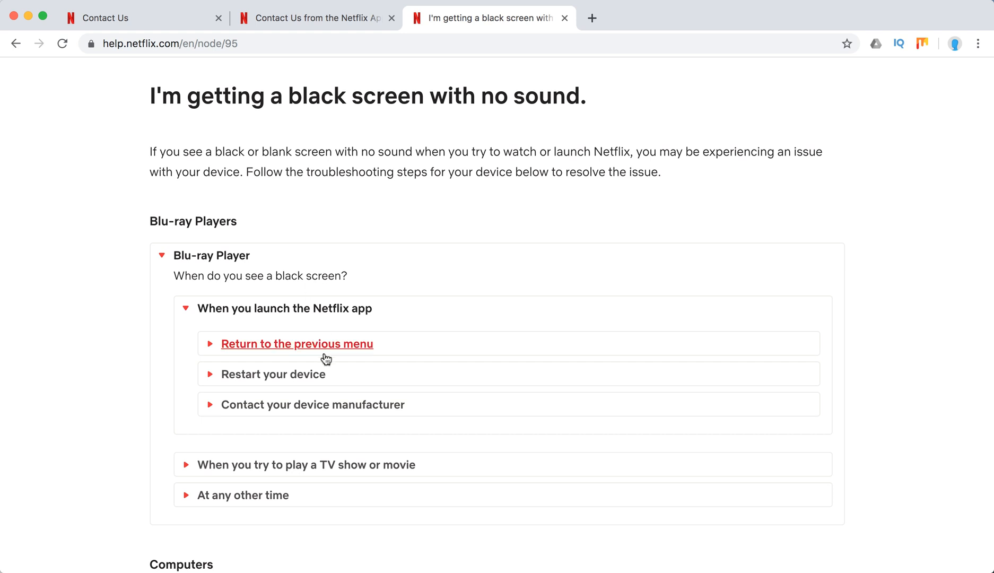
Expand the app-launch steps: return to previous menu, restart your device, contact the manufacturer
left_click(297, 343)
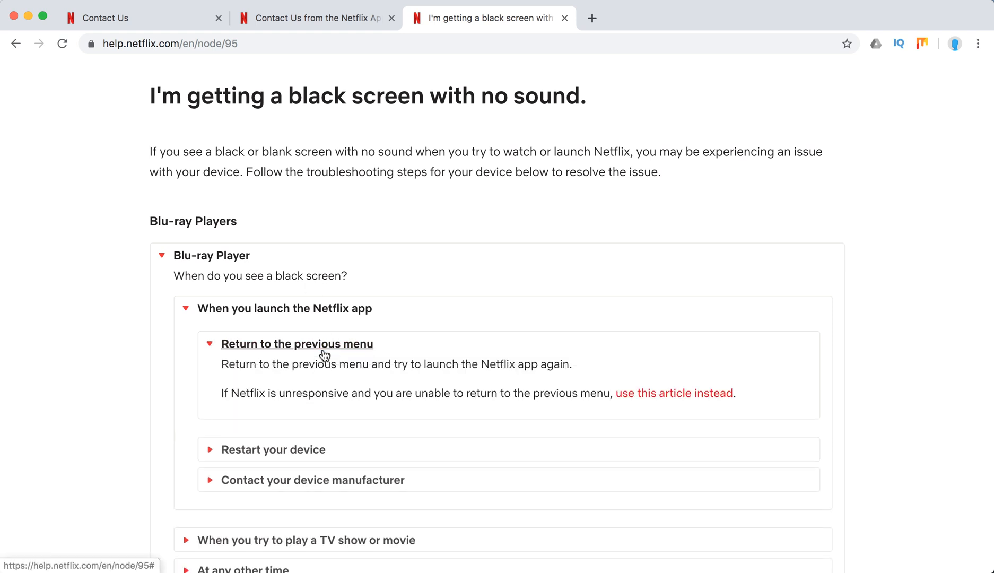
scroll("down", 3)
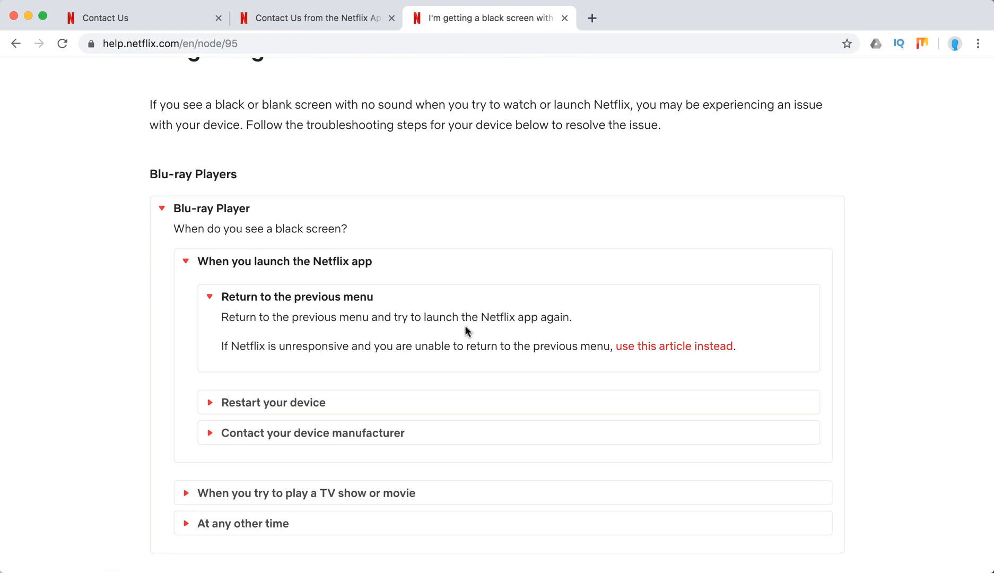
mouse_move(323, 397)
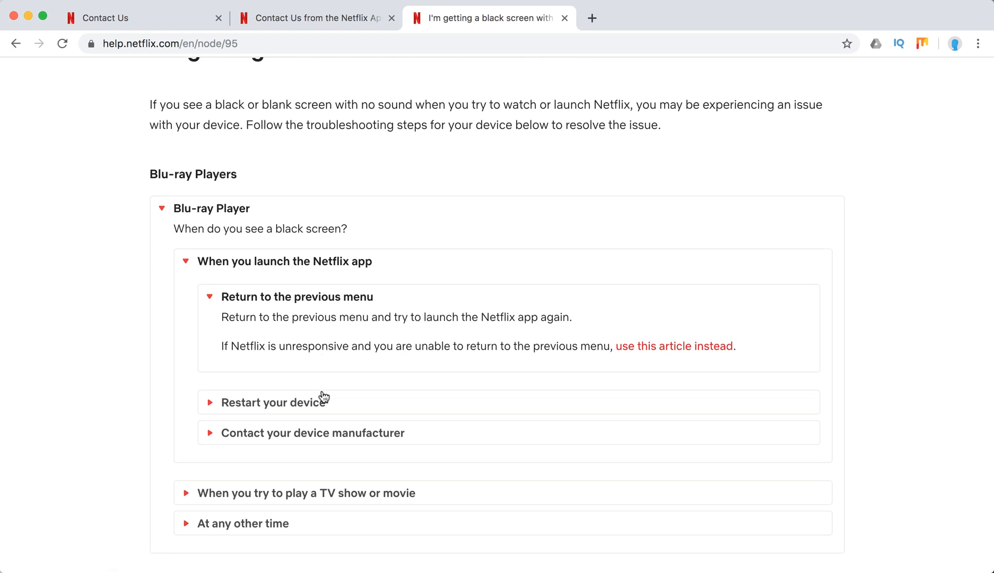
left_click(273, 402)
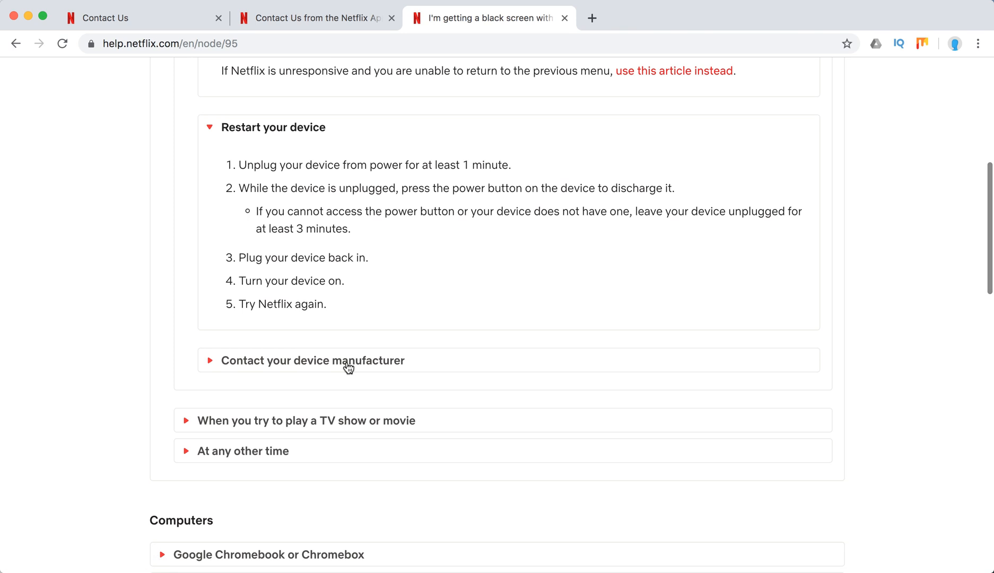
left_click(311, 360)
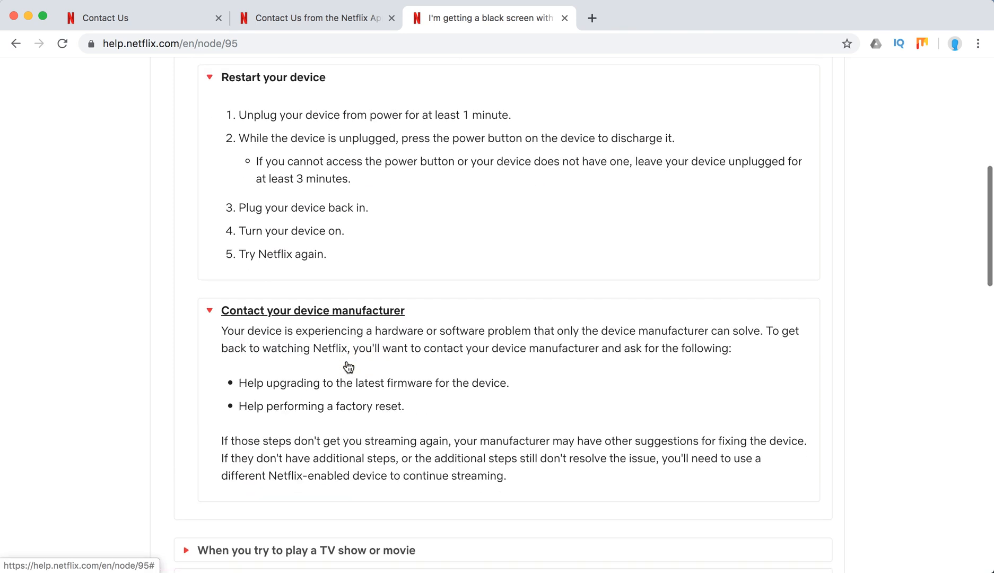
scroll("down", 3)
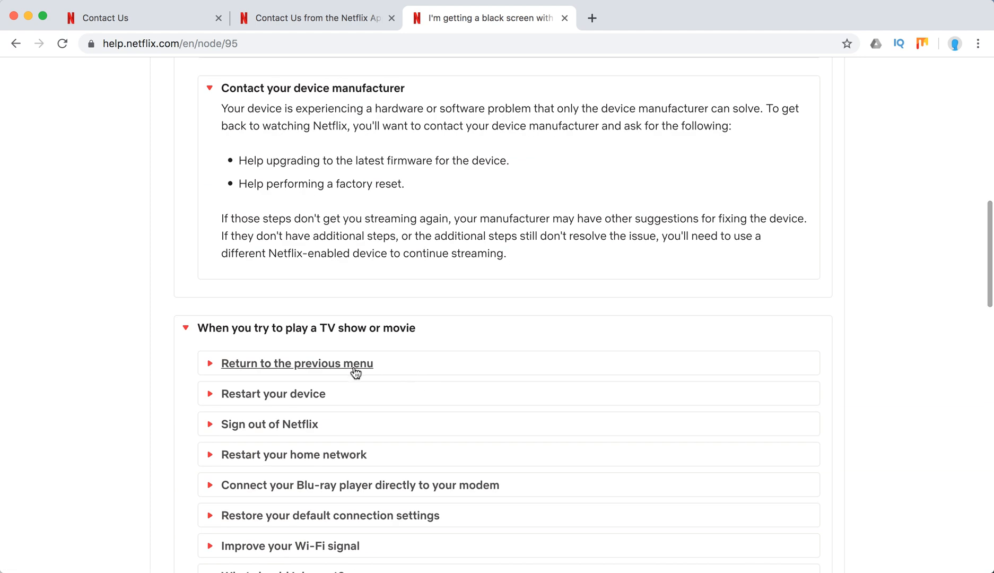
Expand the playback steps for returning to the menu, restarting the device and the home network
left_click(297, 363)
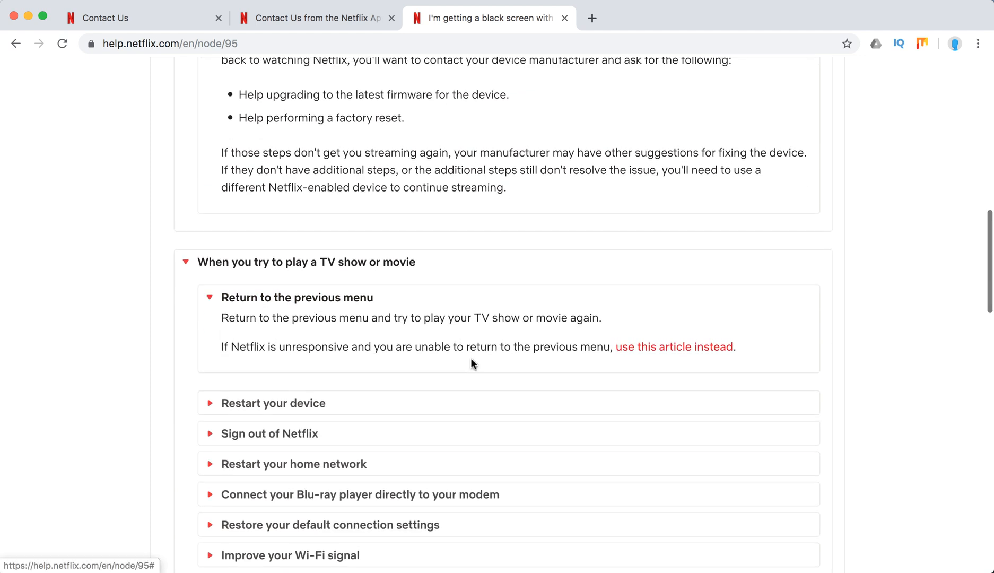
left_click(274, 403)
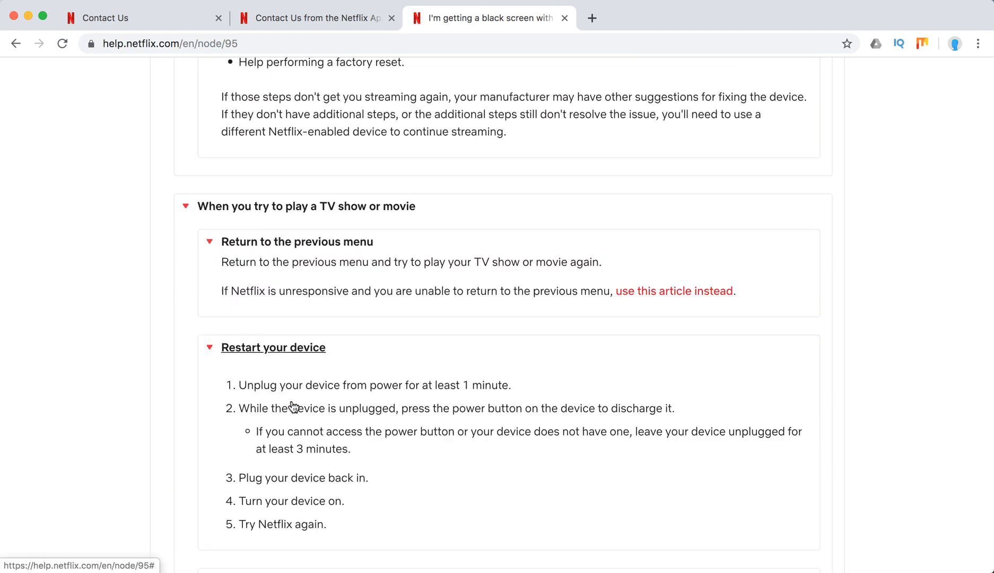
scroll("down", 3)
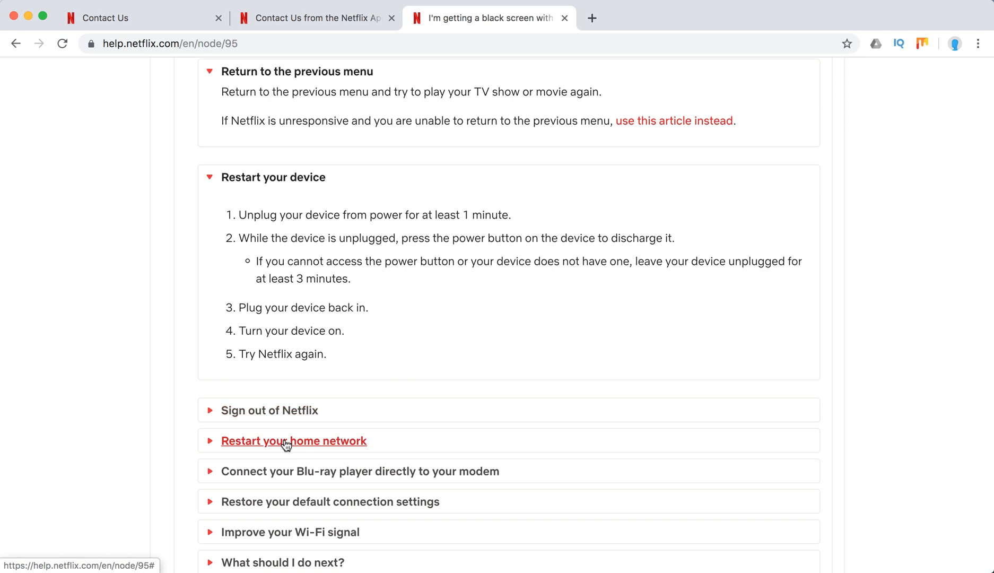
left_click(294, 440)
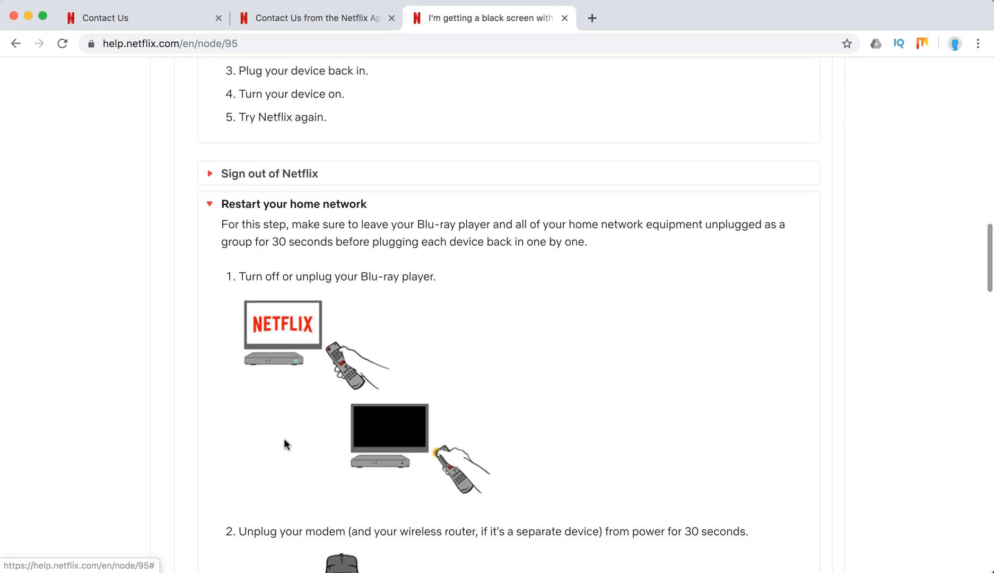
scroll("down", 3)
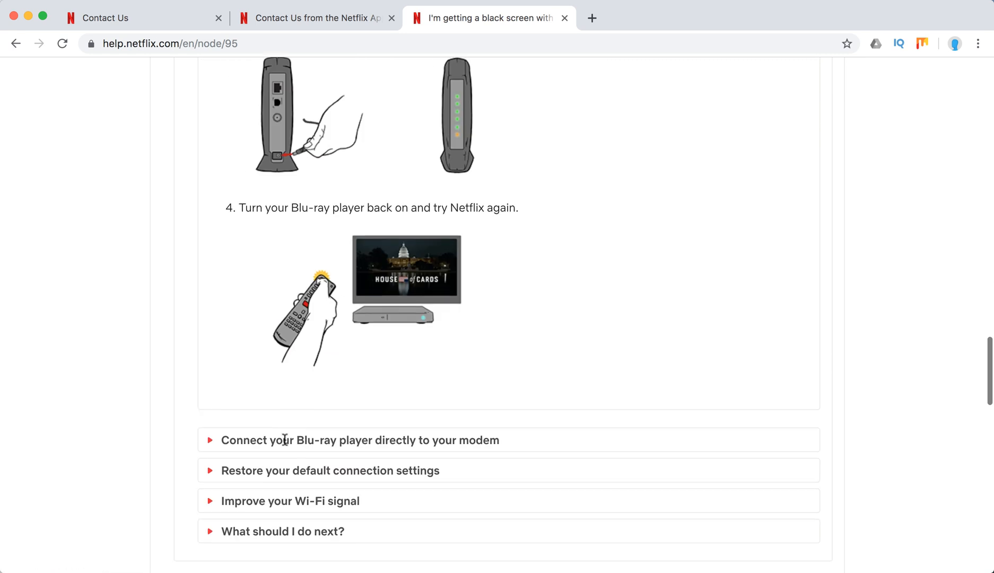
scroll("down", 3)
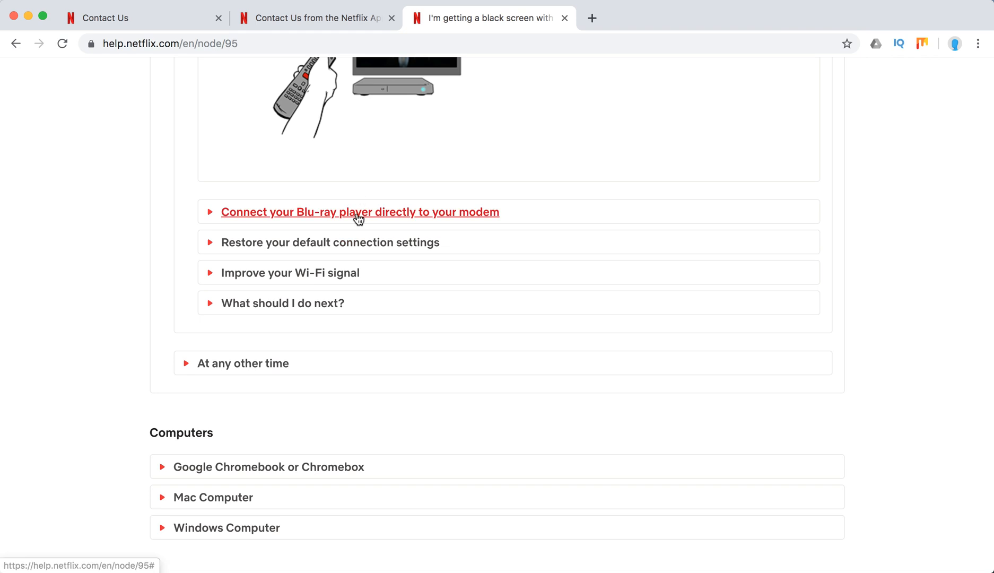
Expand the steps on wiring the player to the modem, default connection settings and Wi-Fi signal
left_click(360, 212)
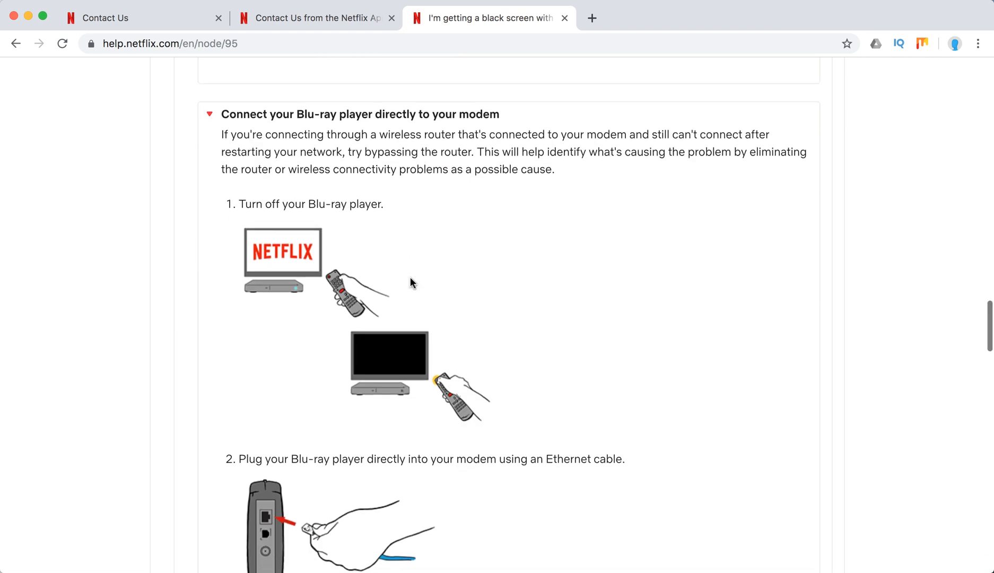
scroll("down", 3)
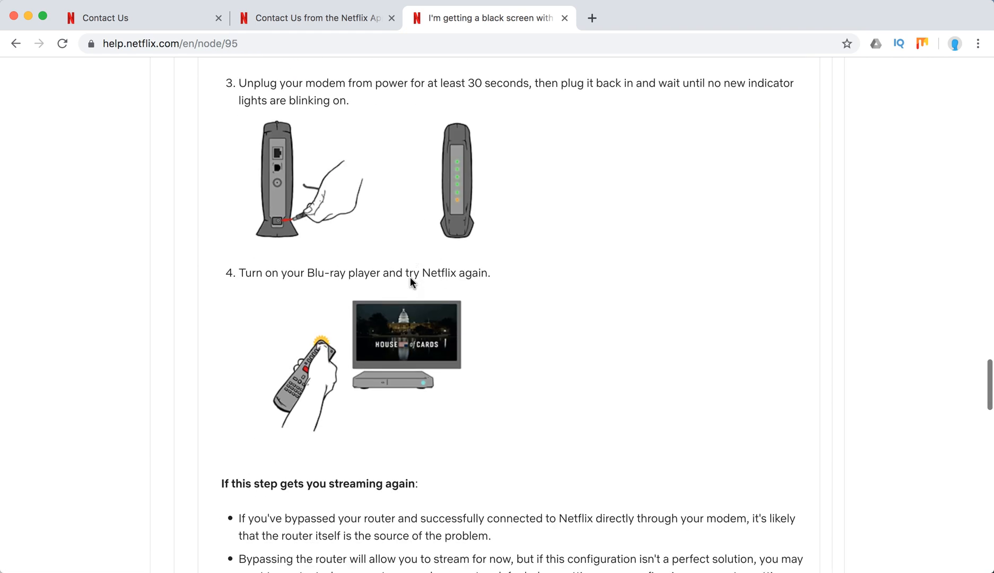
scroll("down", 3)
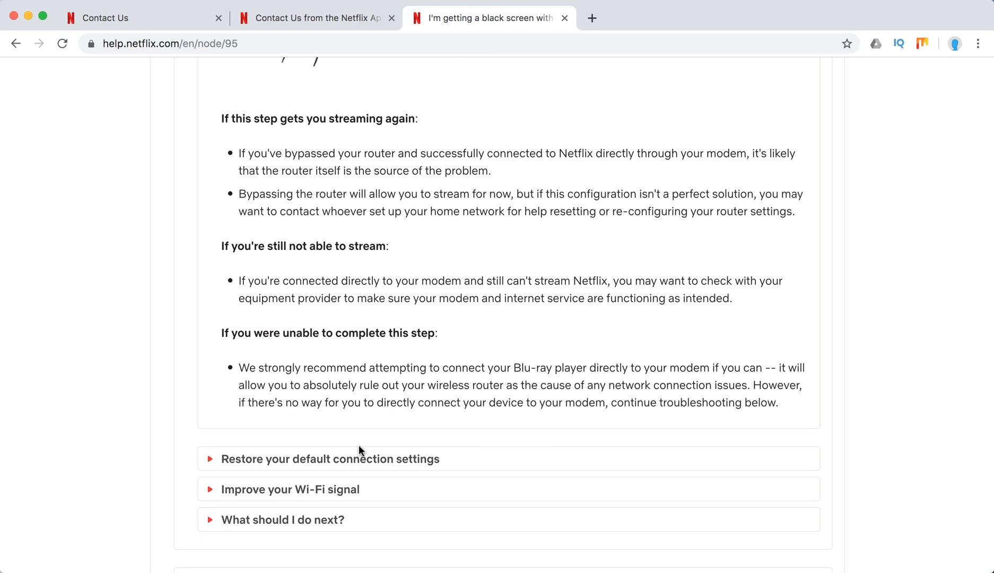
left_click(330, 458)
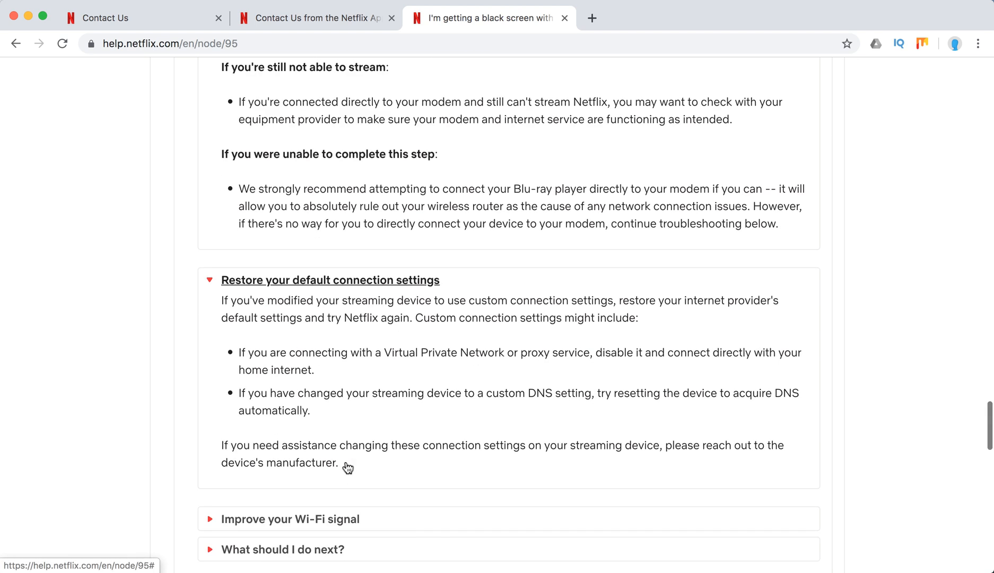
mouse_move(347, 467)
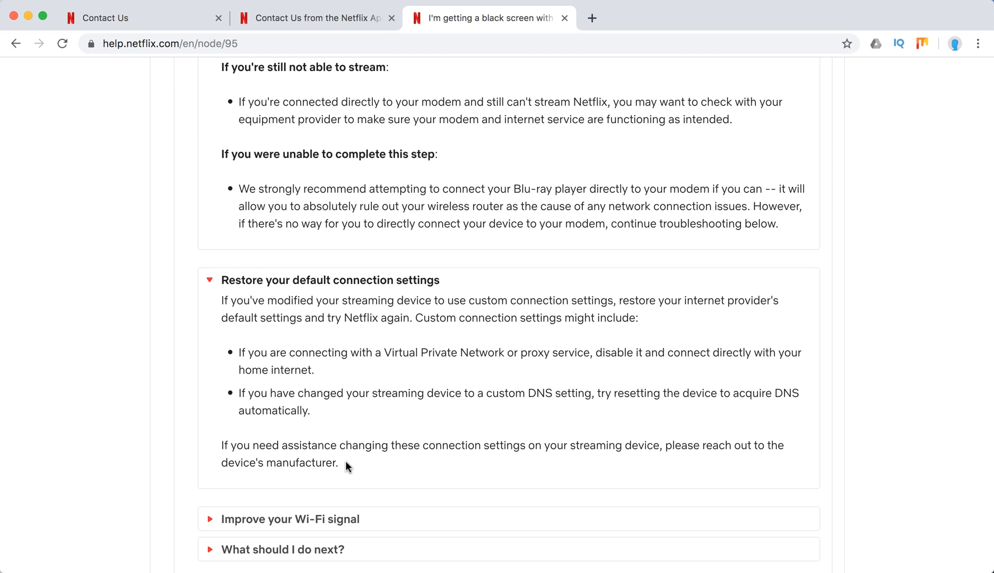
left_click(289, 519)
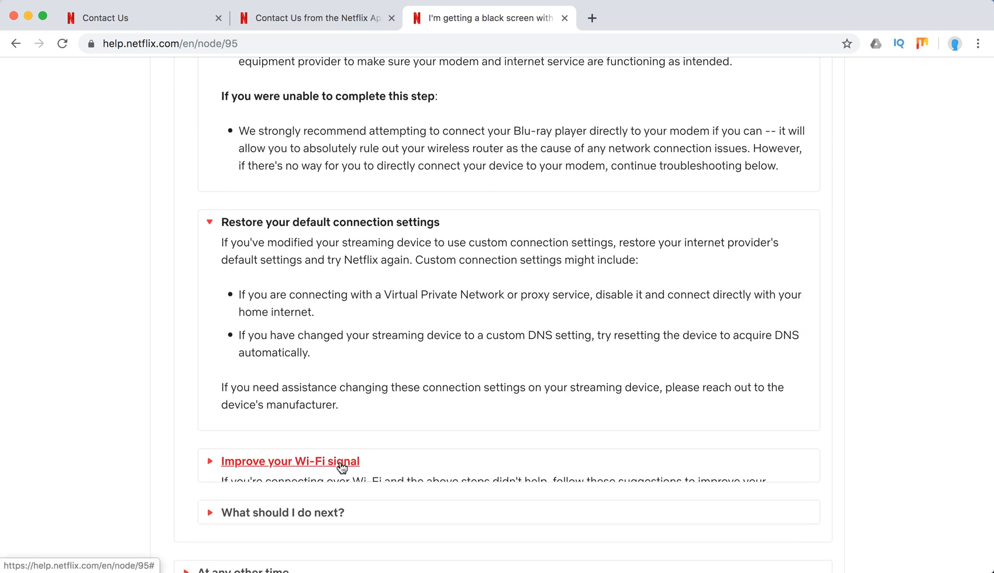
Search Google for "speed test" in a new tab, then return to the black-screen article
left_click(290, 460)
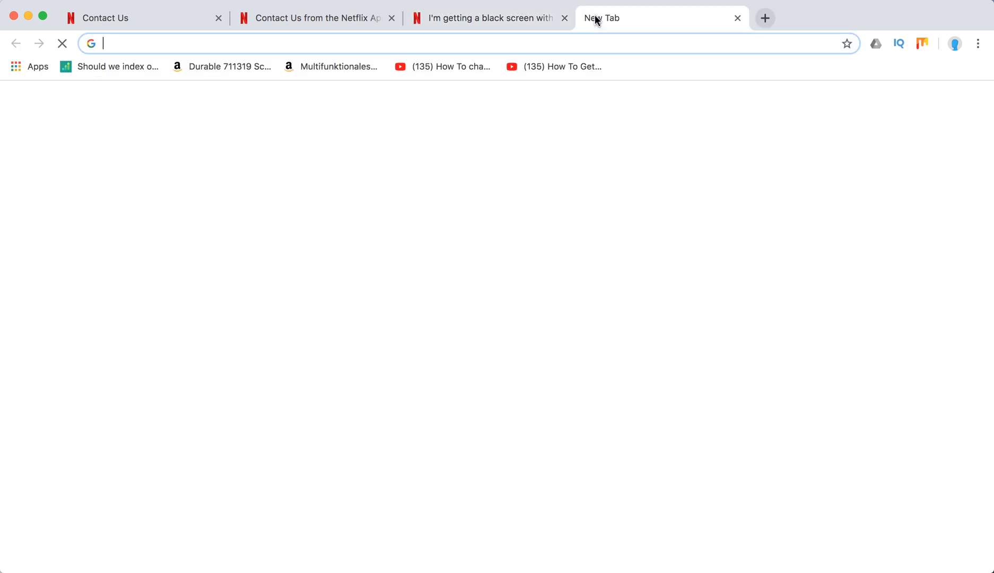
type("speed test")
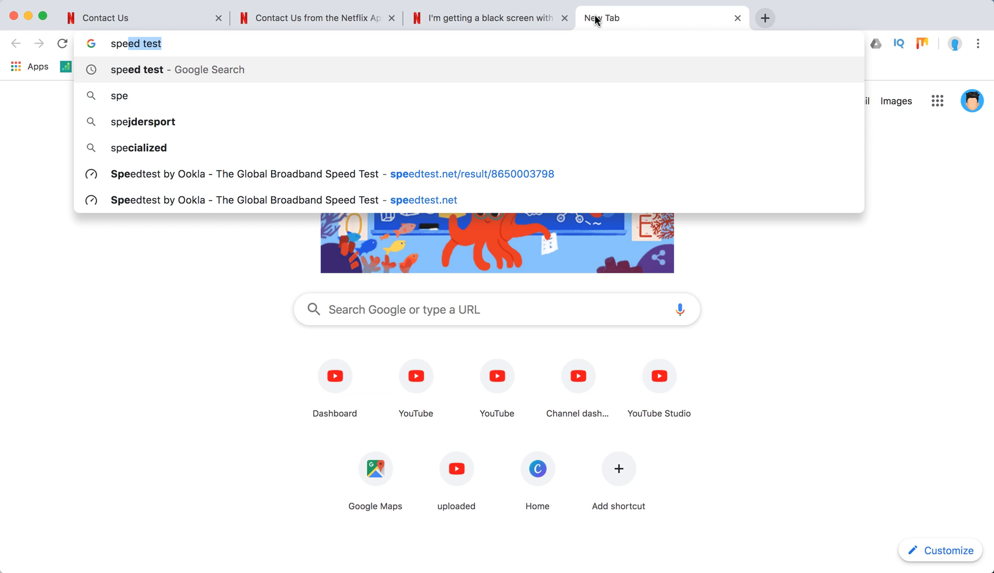
left_click(177, 70)
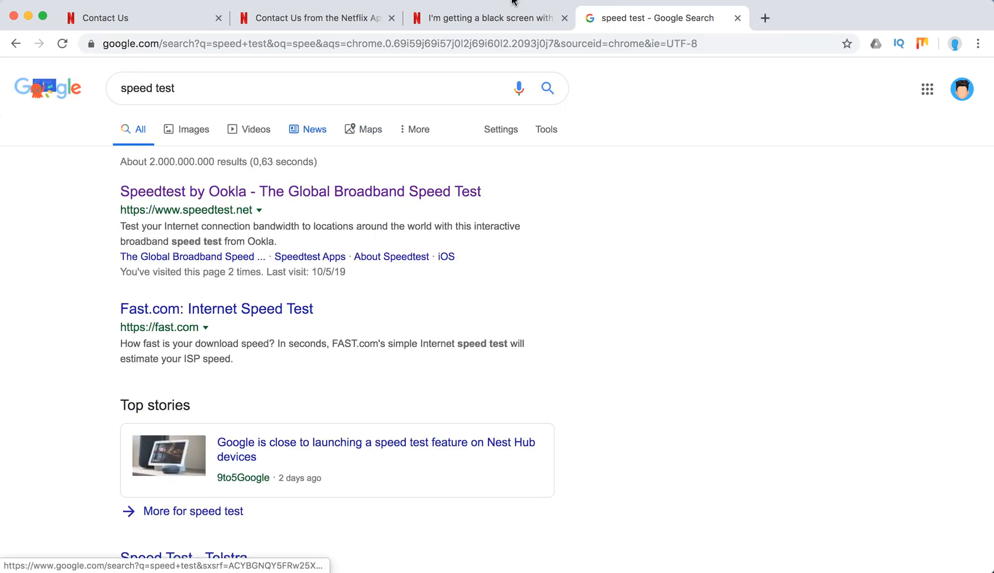
left_click(488, 18)
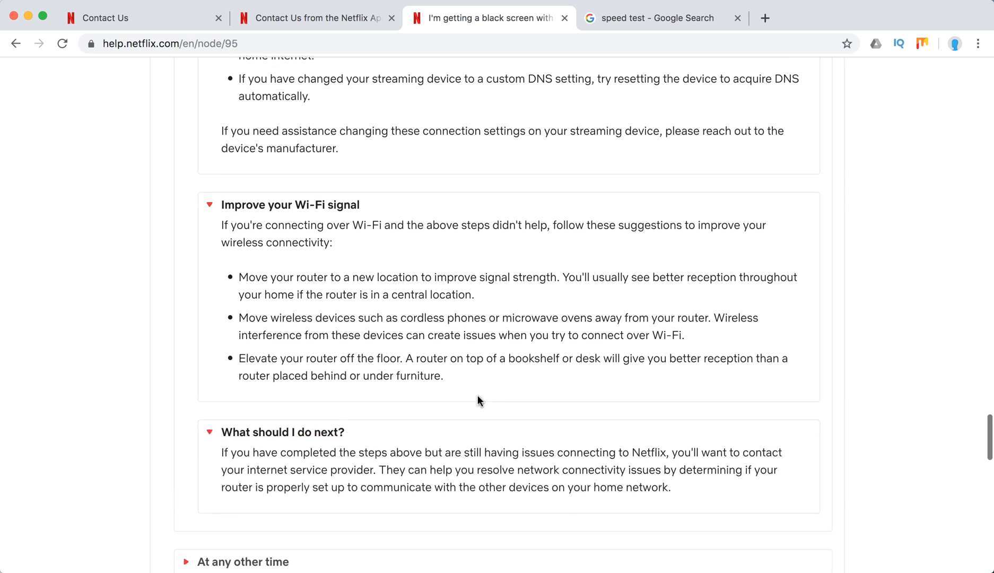
Scroll past the Wi-Fi signal tips down to the Computers headings
scroll("down", 3)
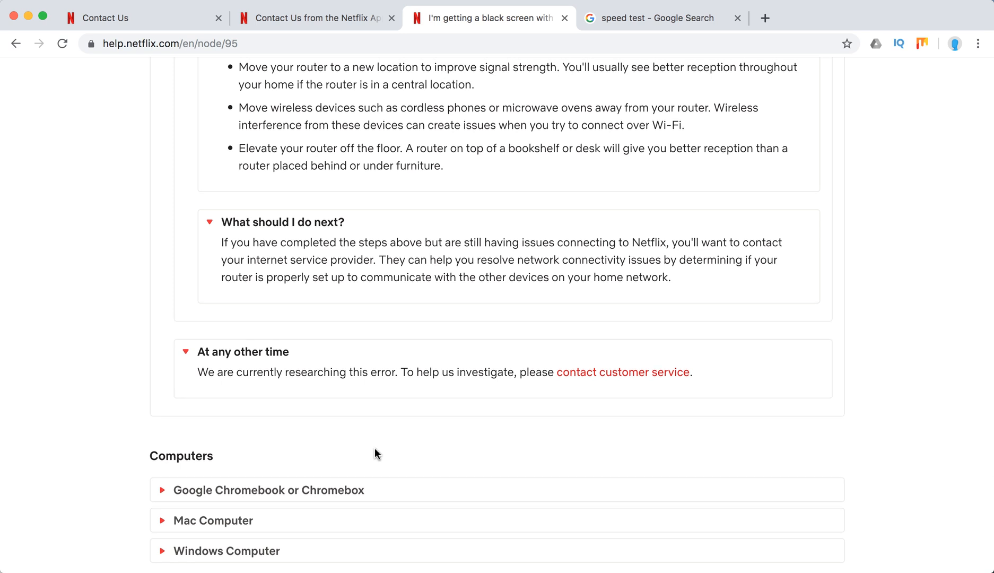
scroll("down", 3)
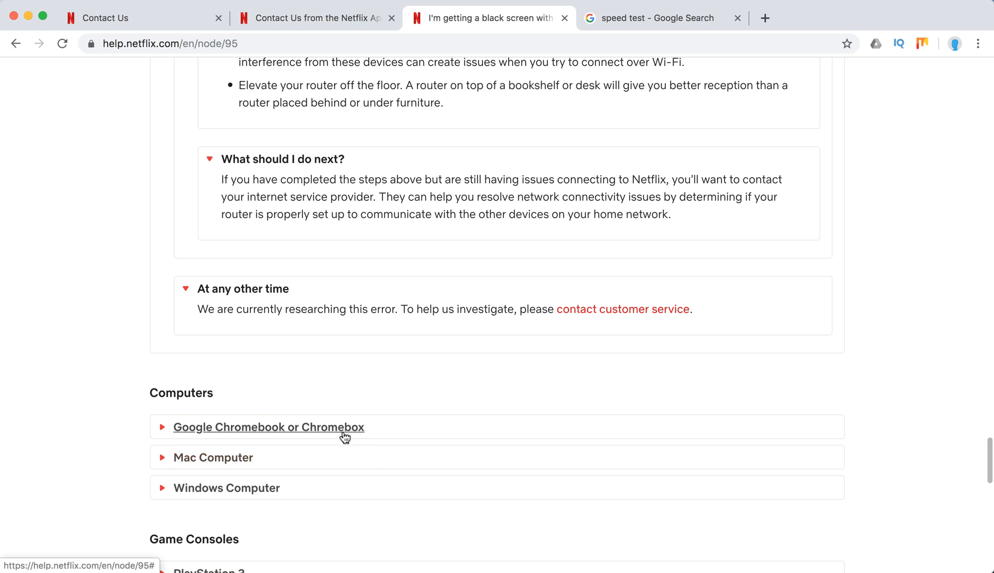
mouse_move(241, 434)
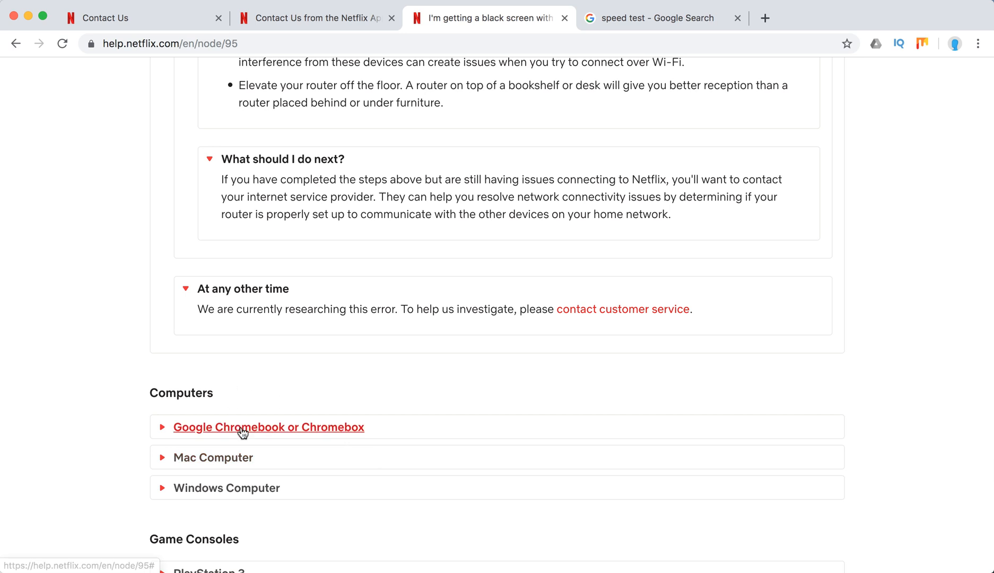
Expand the Chromebook fixes and the Mac steps for visiting Netflix.com
left_click(269, 427)
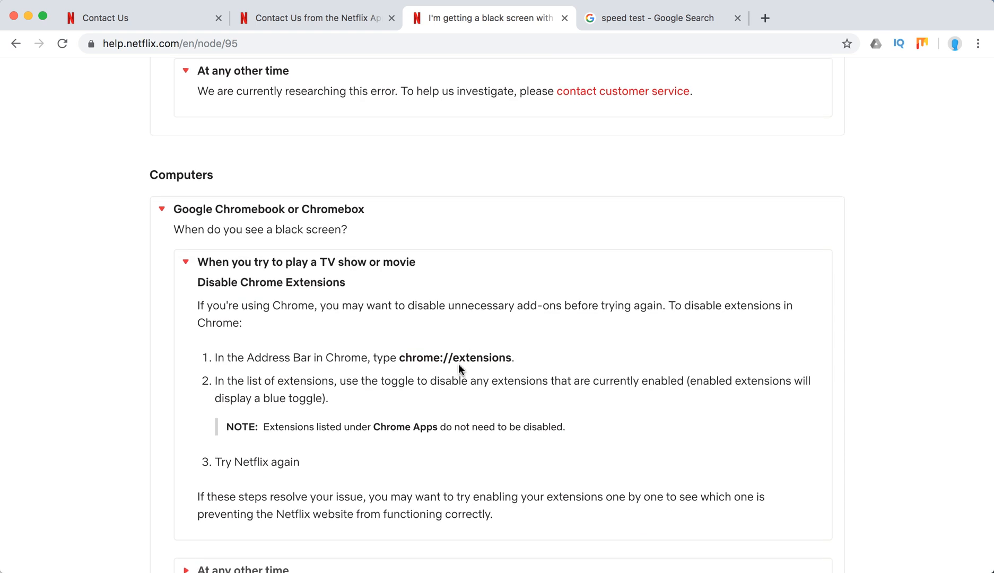
scroll("down", 3)
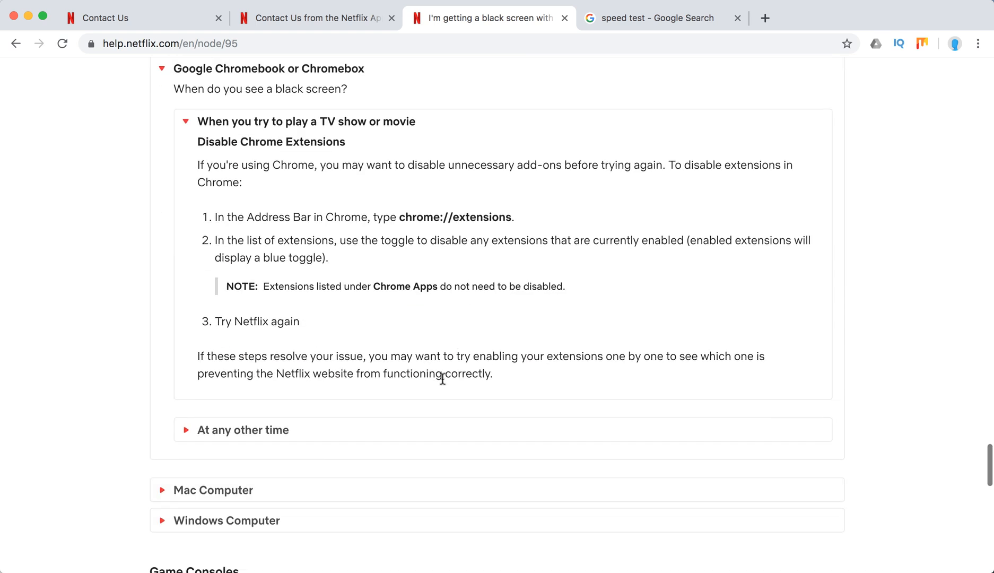
left_click(243, 429)
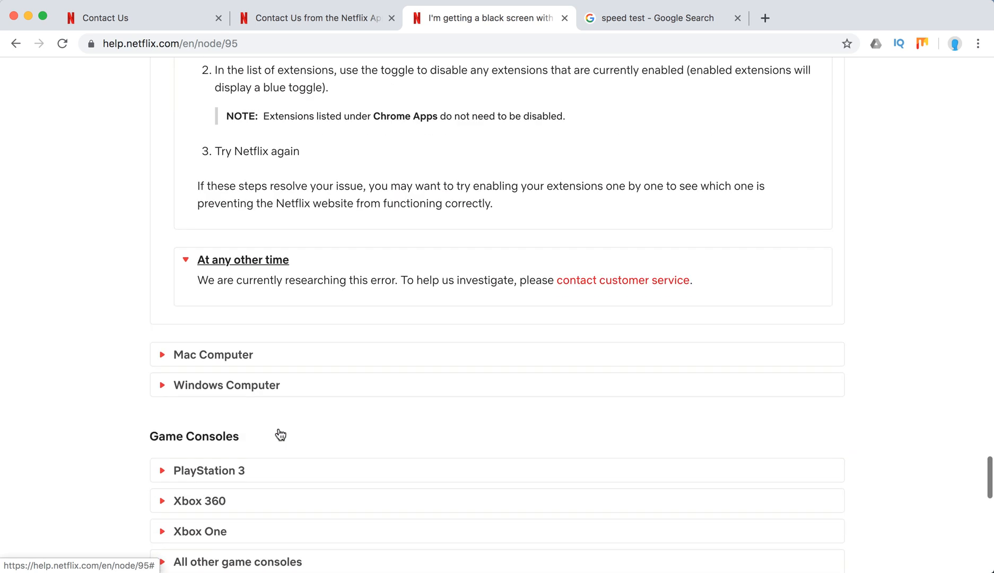
left_click(214, 354)
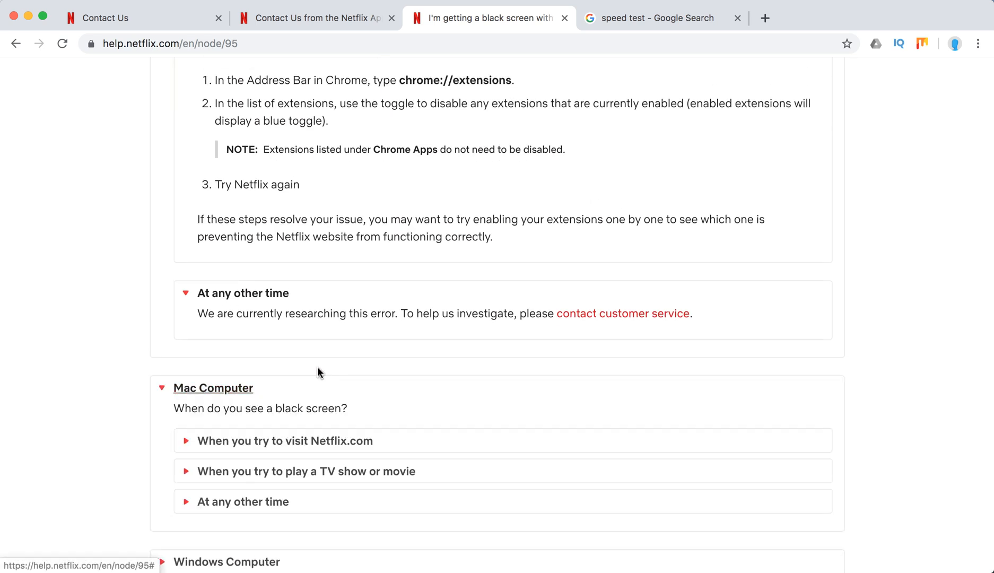
left_click(286, 440)
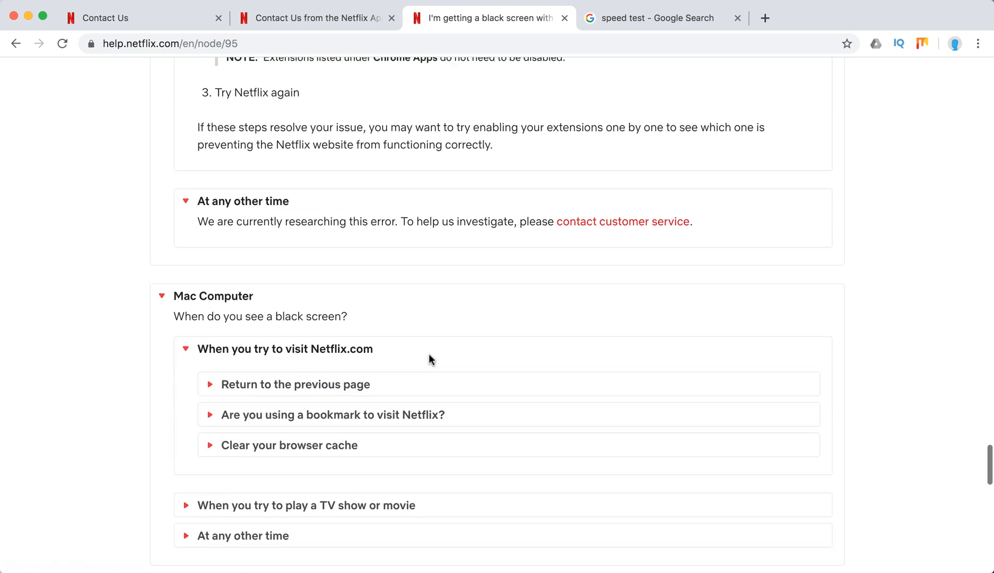
left_click(295, 384)
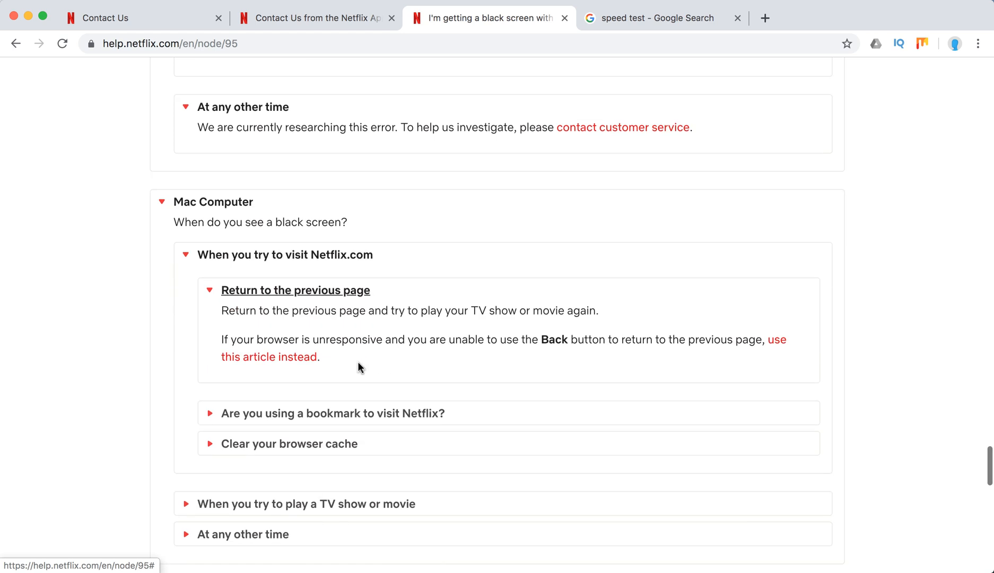
mouse_move(247, 346)
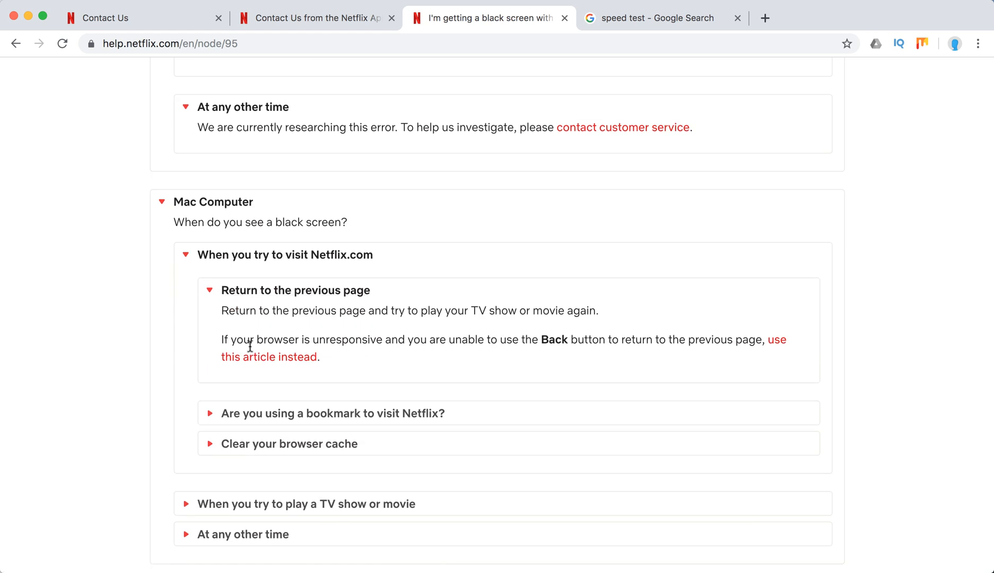
mouse_move(330, 418)
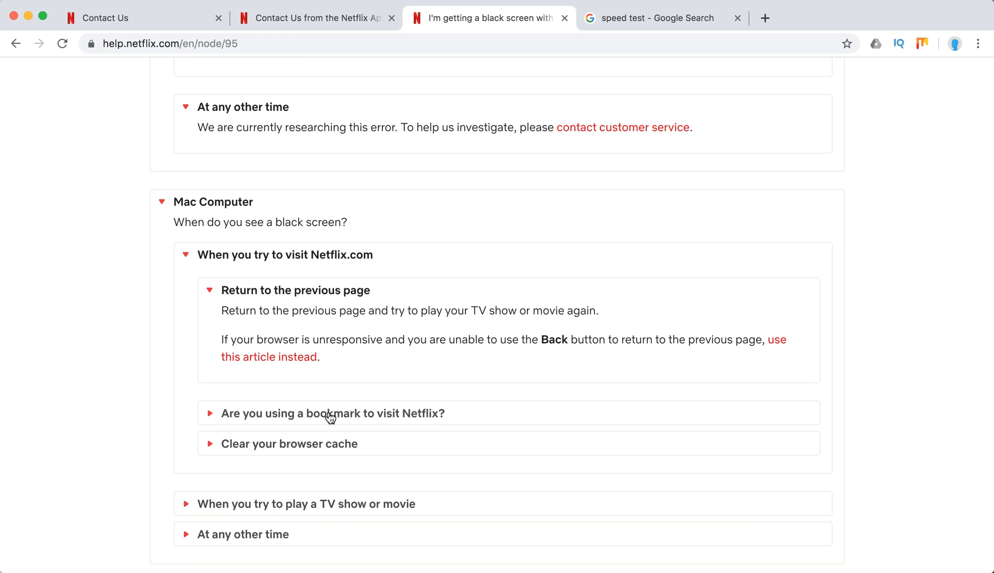
Expand the Mac bookmark question and the steps for clearing the Netflix cookie
left_click(333, 413)
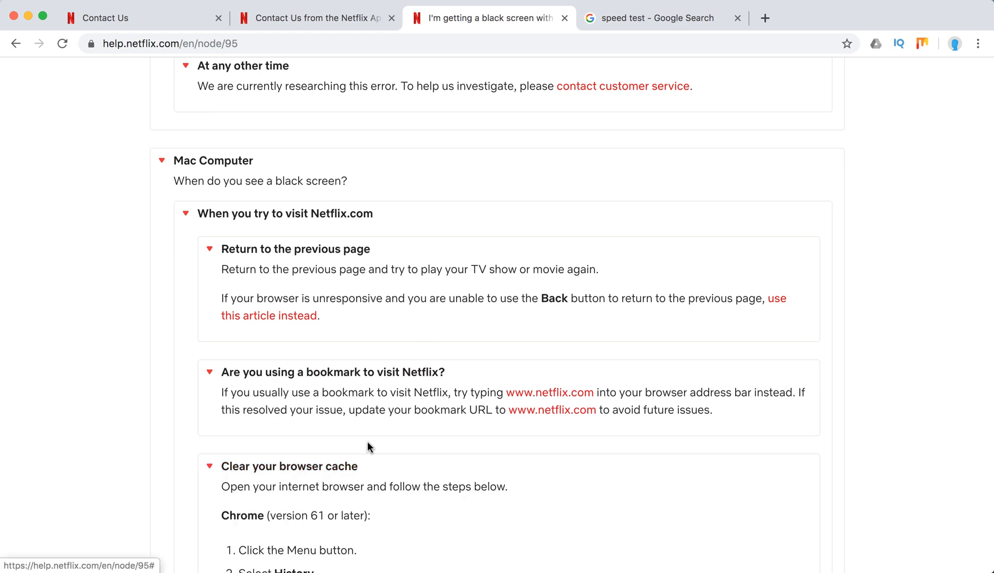
scroll("down", 3)
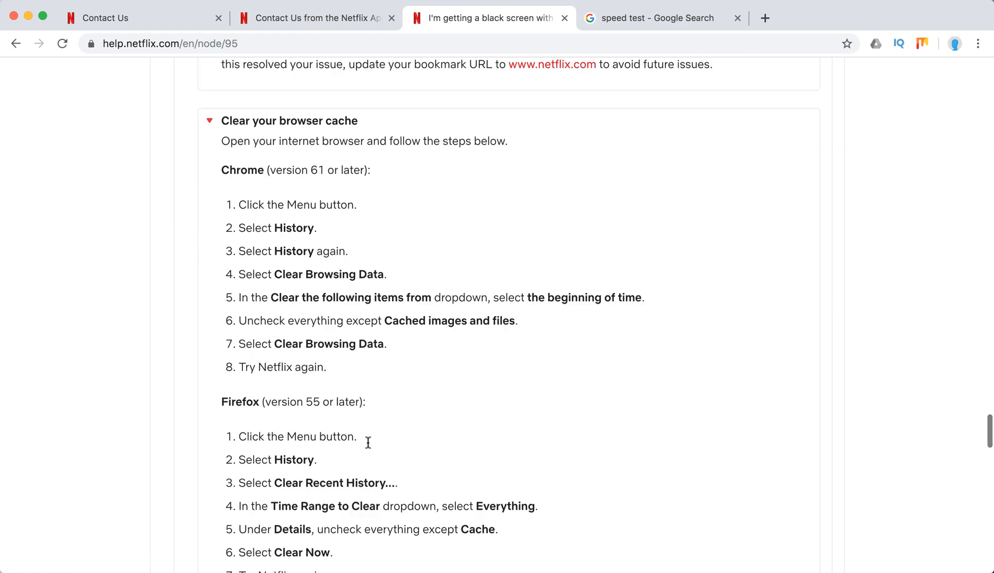
scroll("down", 3)
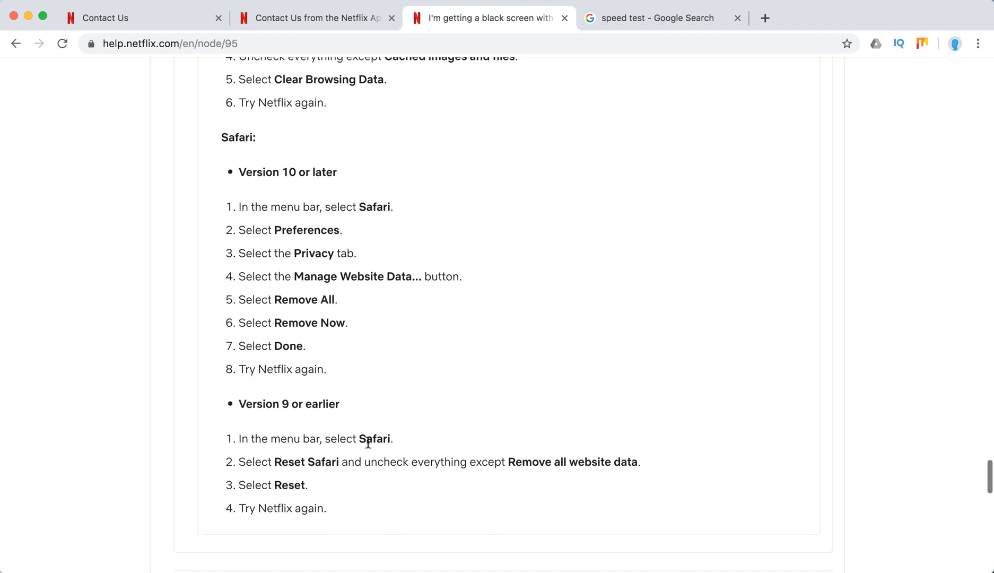
scroll("down", 3)
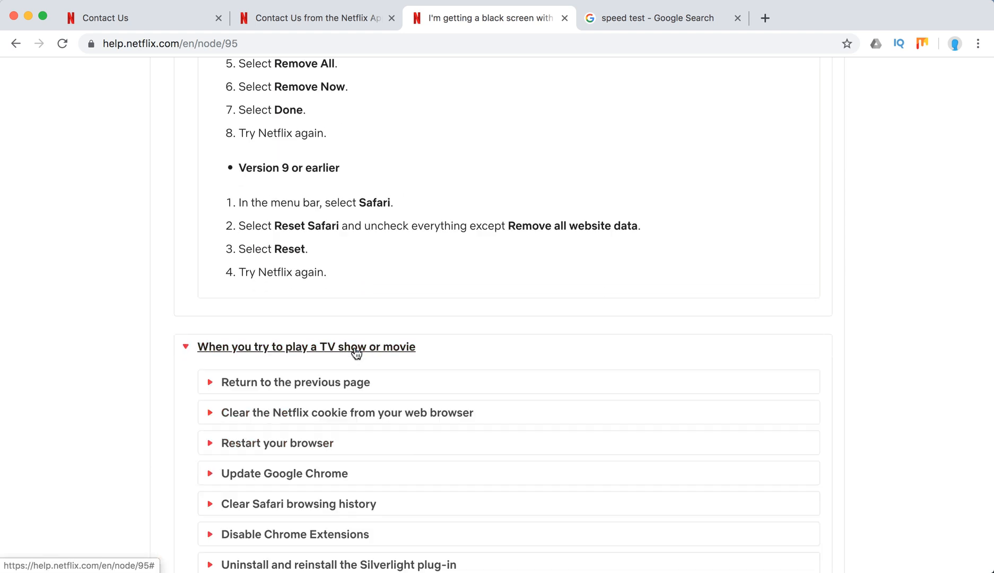
scroll("down", 3)
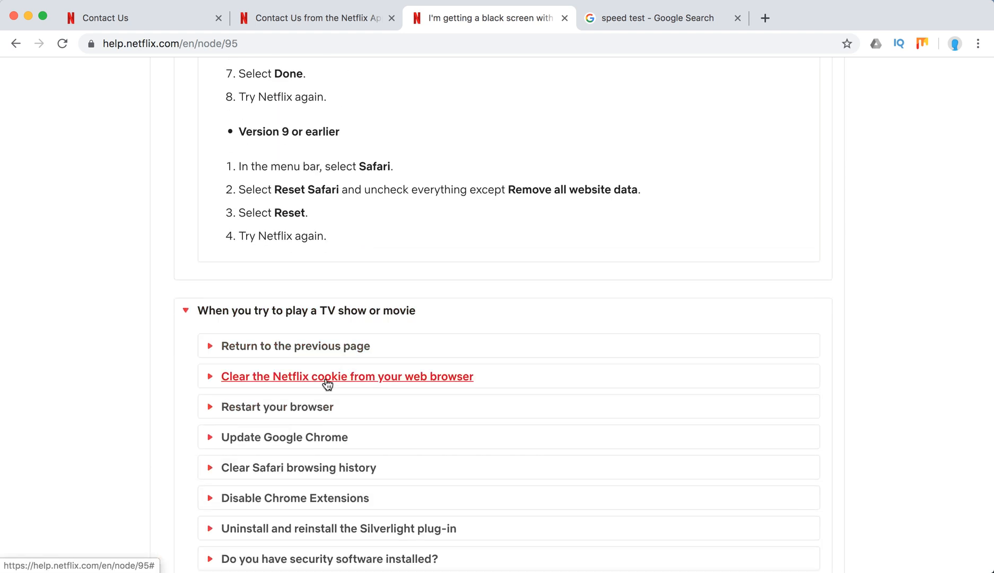
left_click(347, 376)
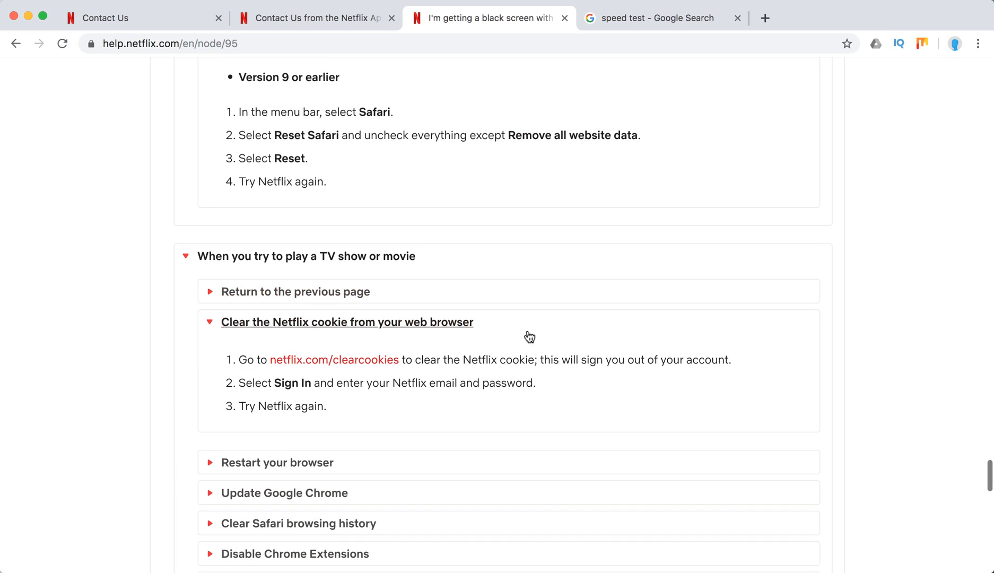
scroll("down", 3)
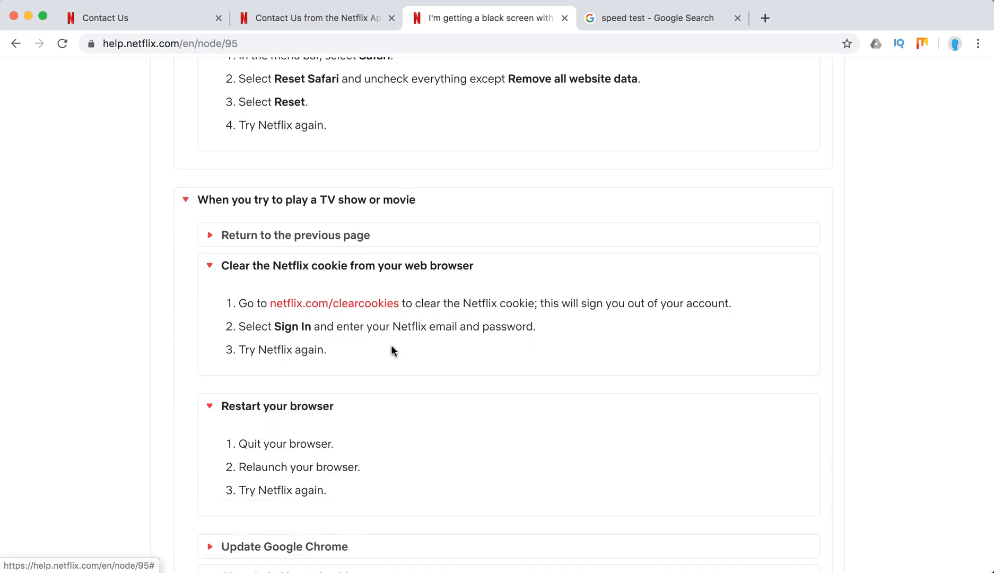
scroll("down", 3)
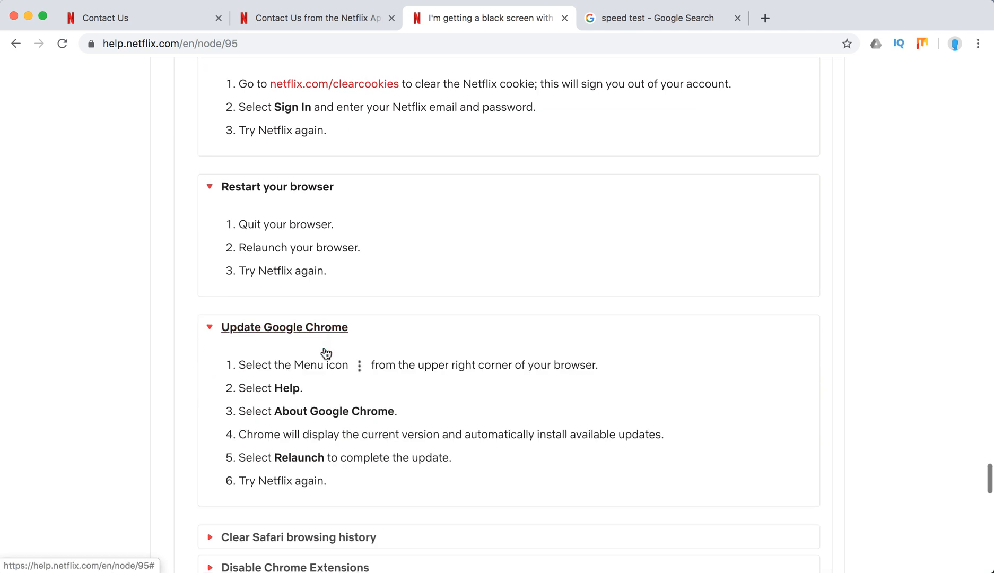
scroll("down", 3)
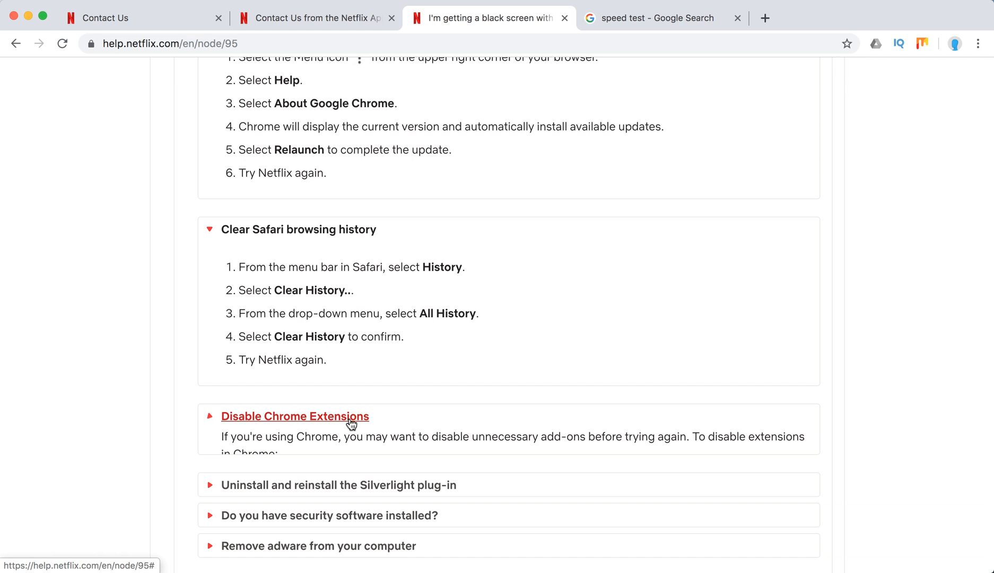
Expand the Mac playback fixes: Chrome extensions, security software and adware removal, then Windows Computer
left_click(295, 416)
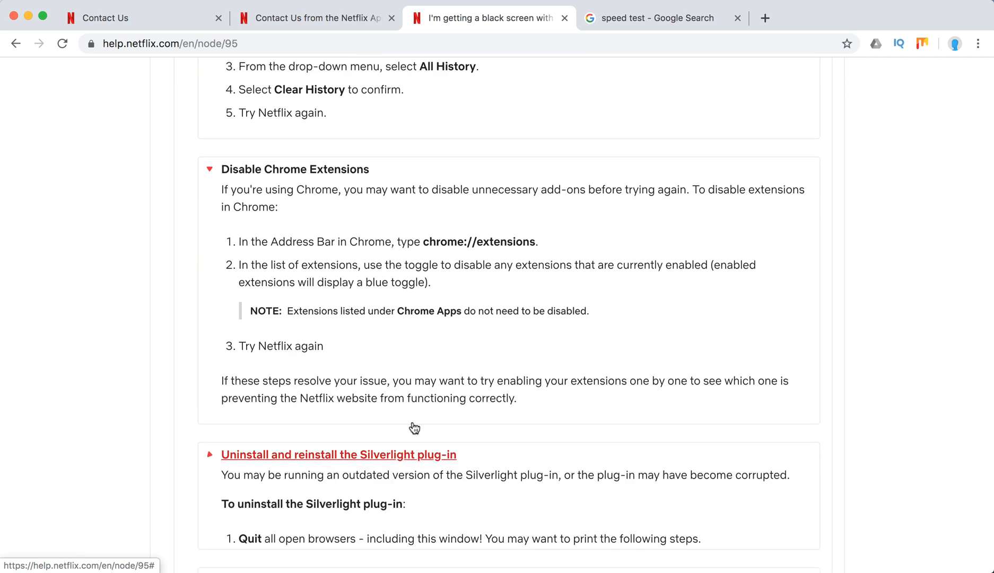
scroll("down", 3)
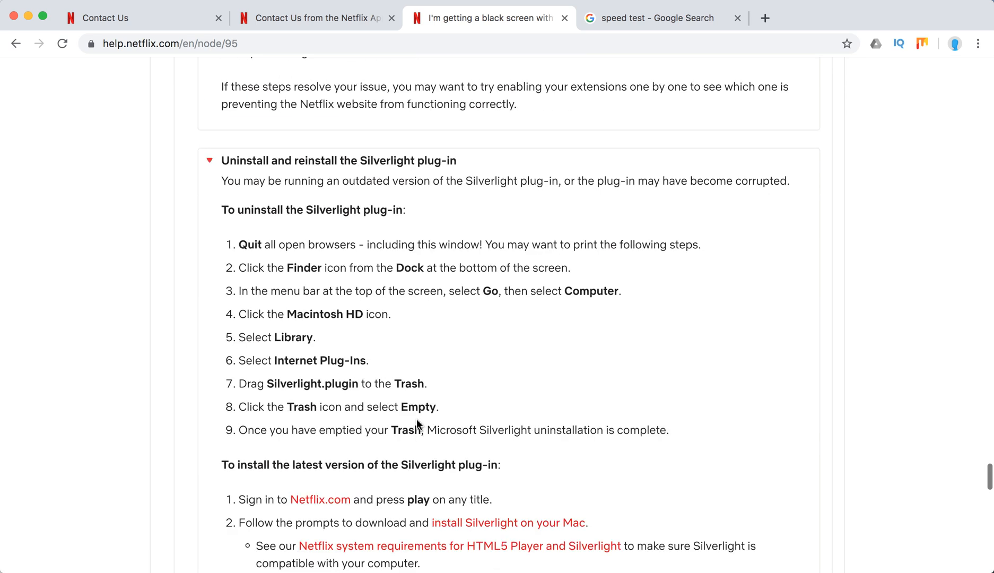
scroll("down", 3)
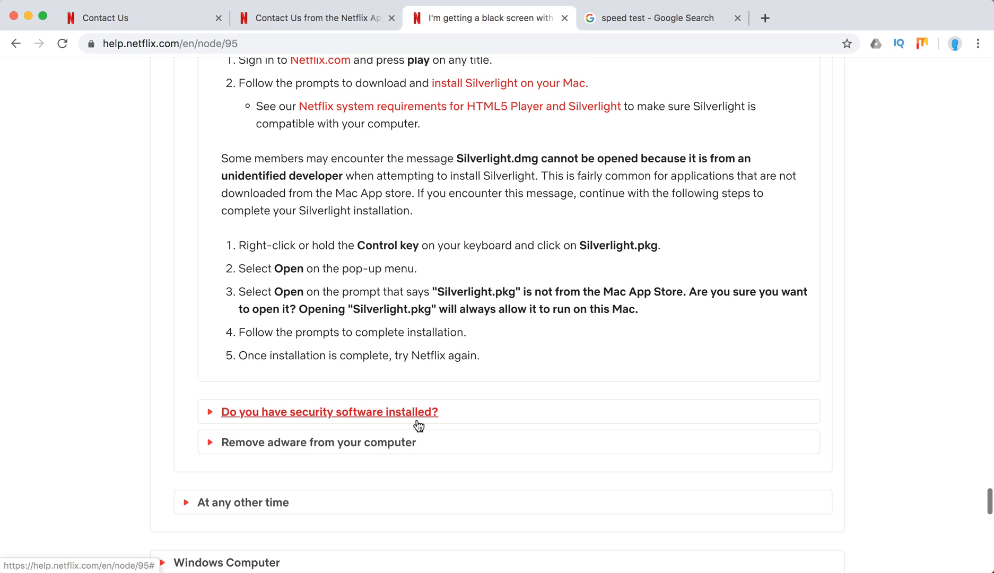
left_click(329, 412)
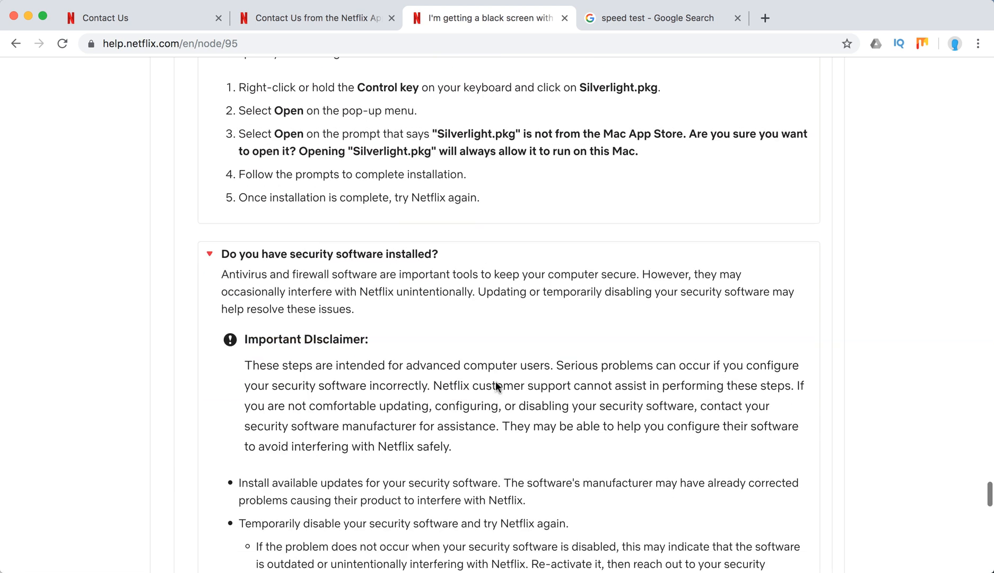
scroll("down", 3)
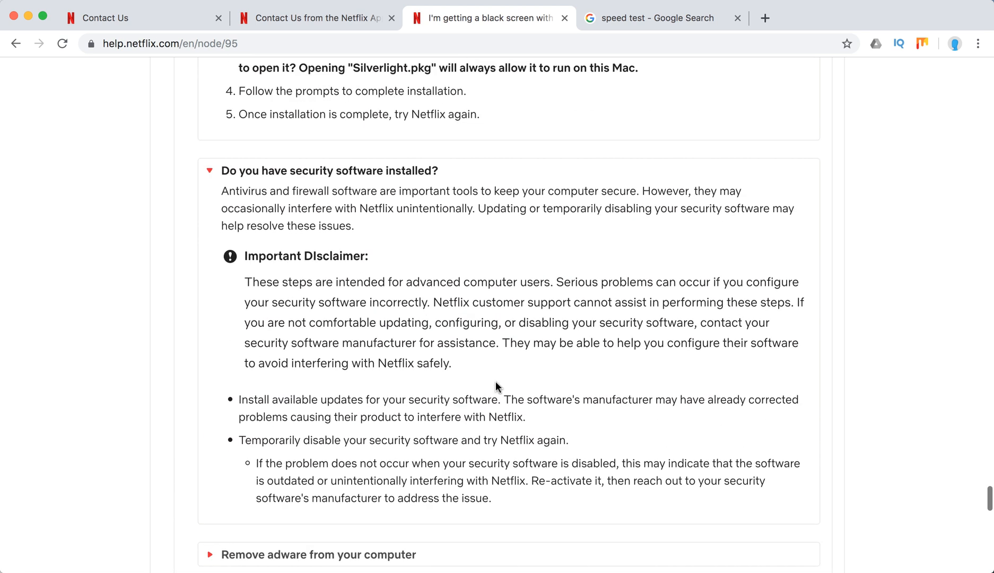
scroll("down", 3)
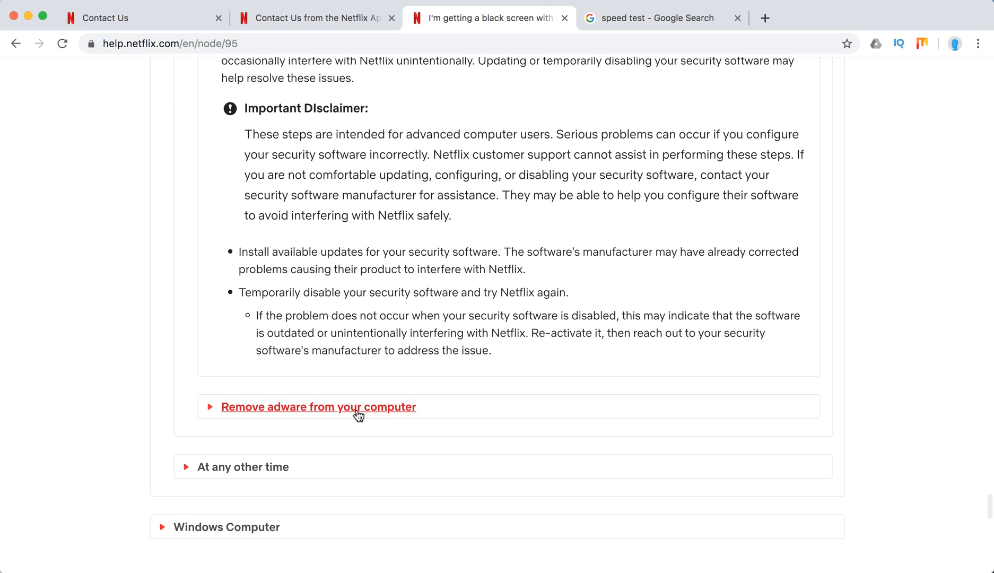
left_click(319, 406)
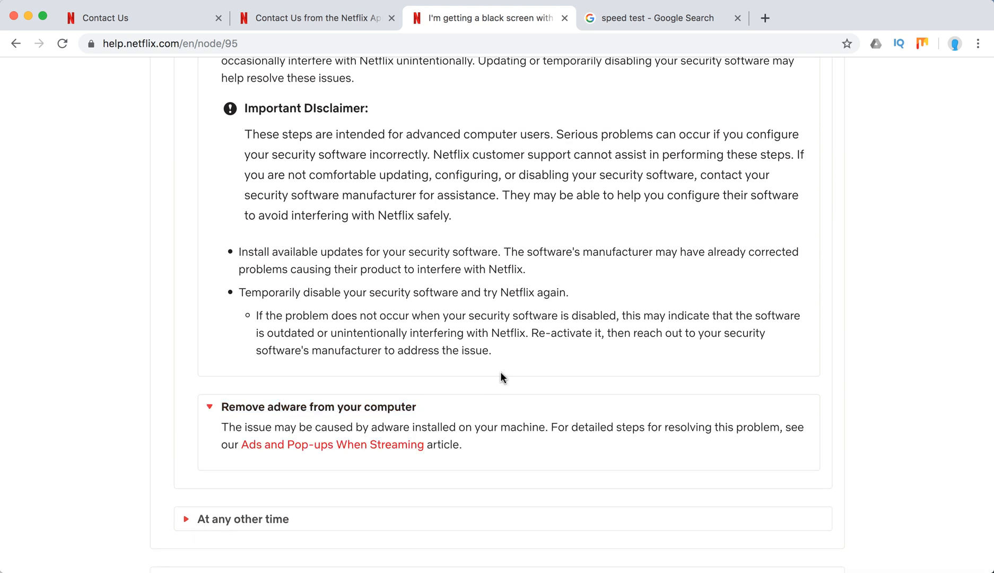
scroll("down", 3)
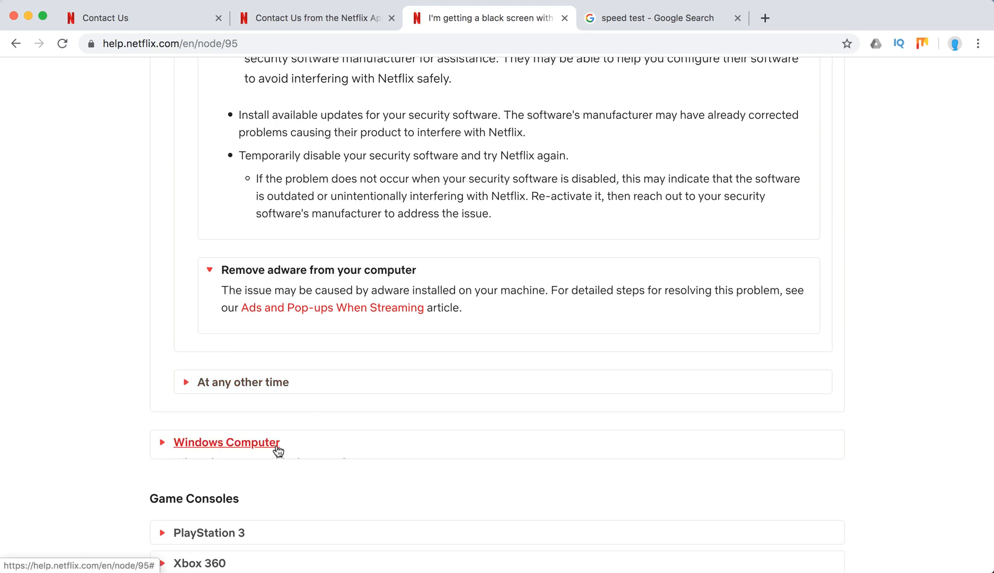
left_click(226, 441)
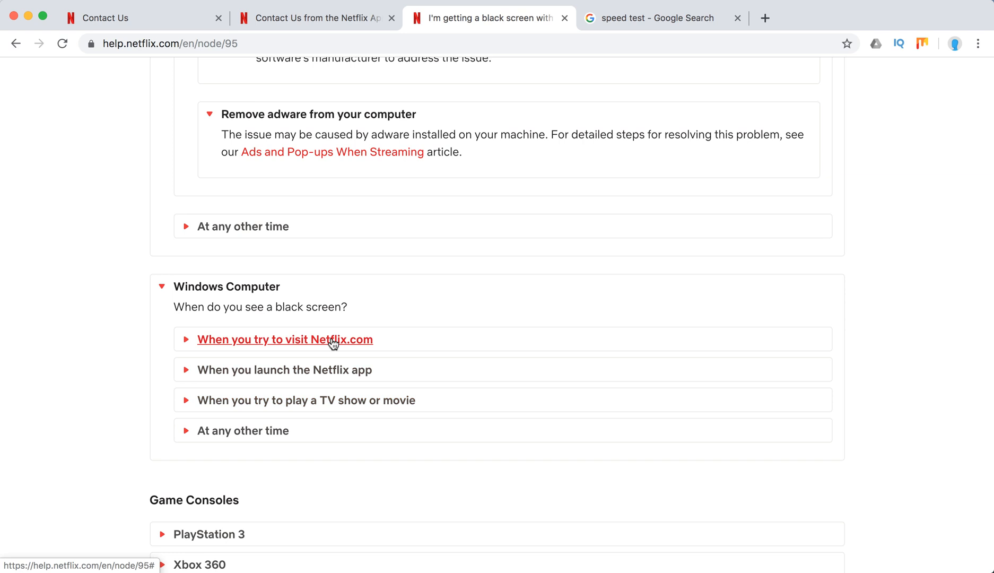
Expand the Windows fixes for visiting Netflix.com and for launching the app
left_click(285, 339)
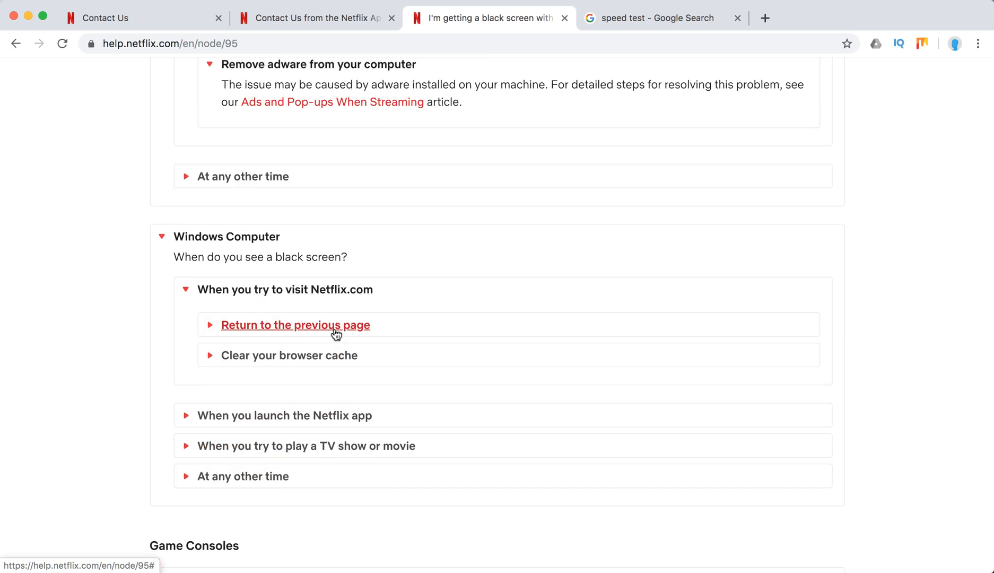
left_click(295, 325)
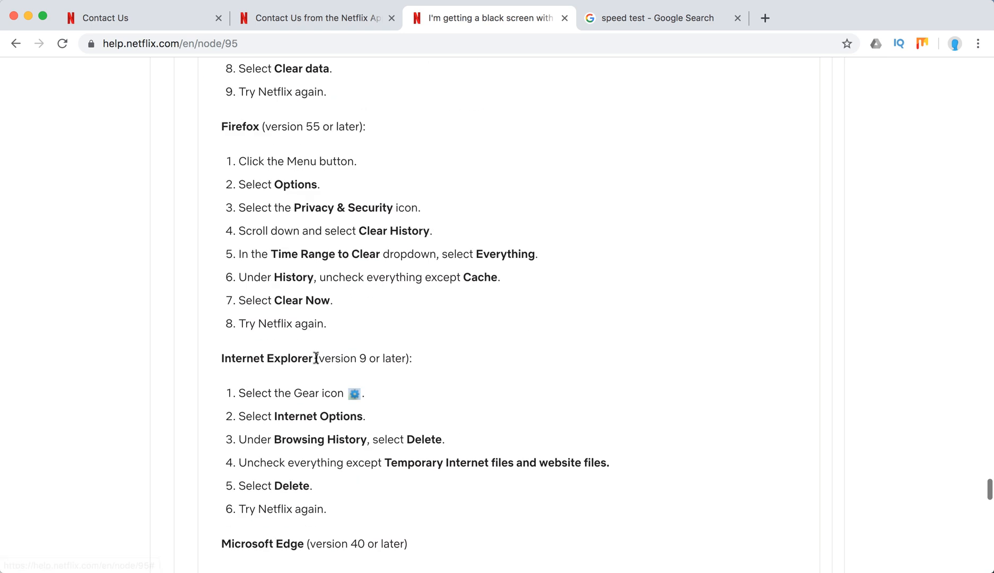
scroll("down", 3)
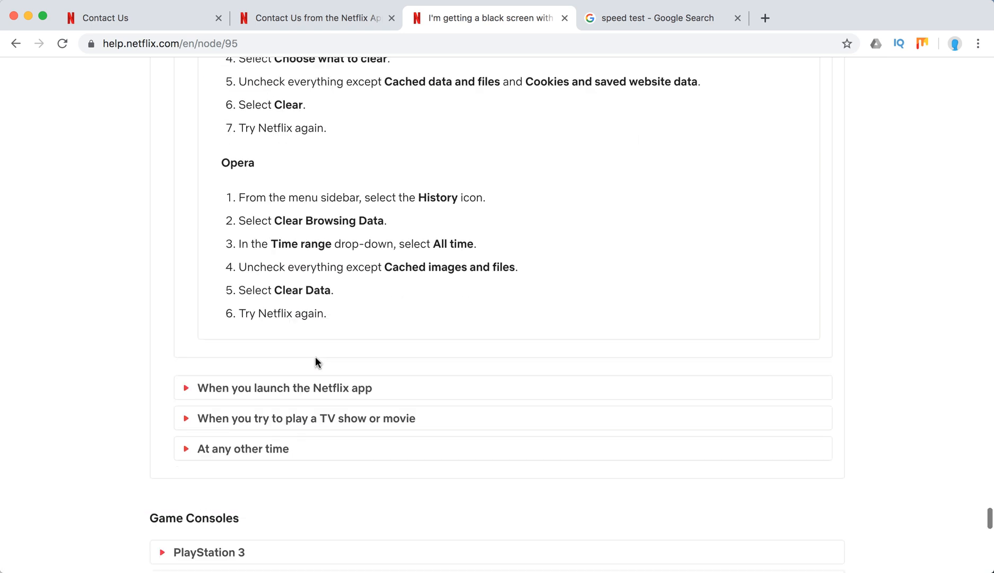
left_click(284, 388)
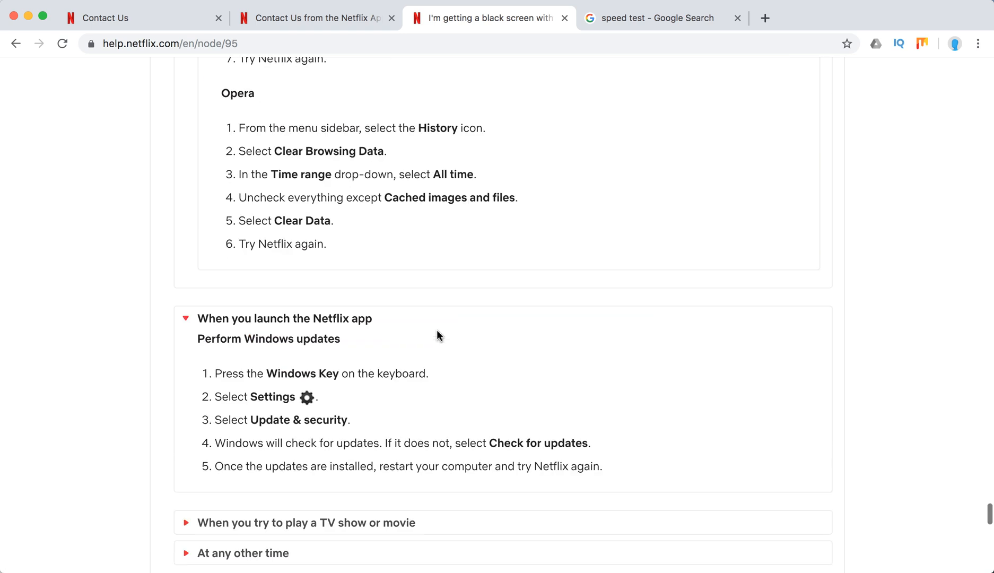
scroll("down", 3)
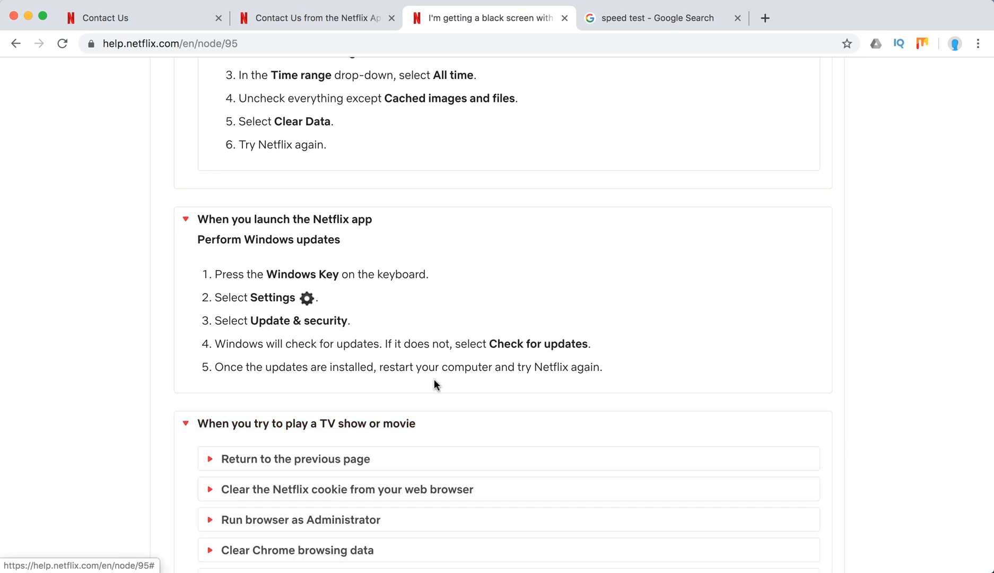
scroll("down", 3)
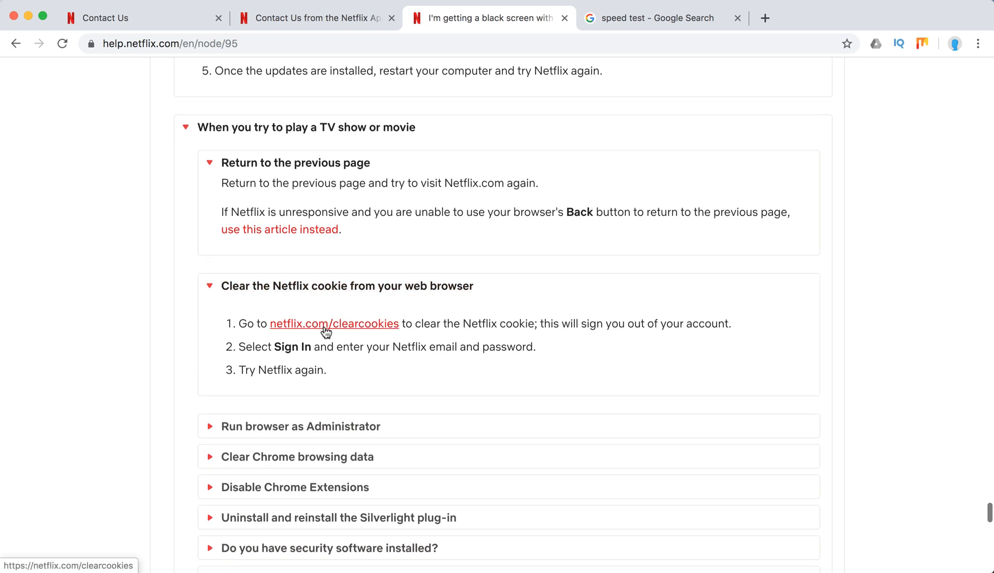
Expand the steps for running the browser as administrator and clearing Chrome browsing data
left_click(300, 425)
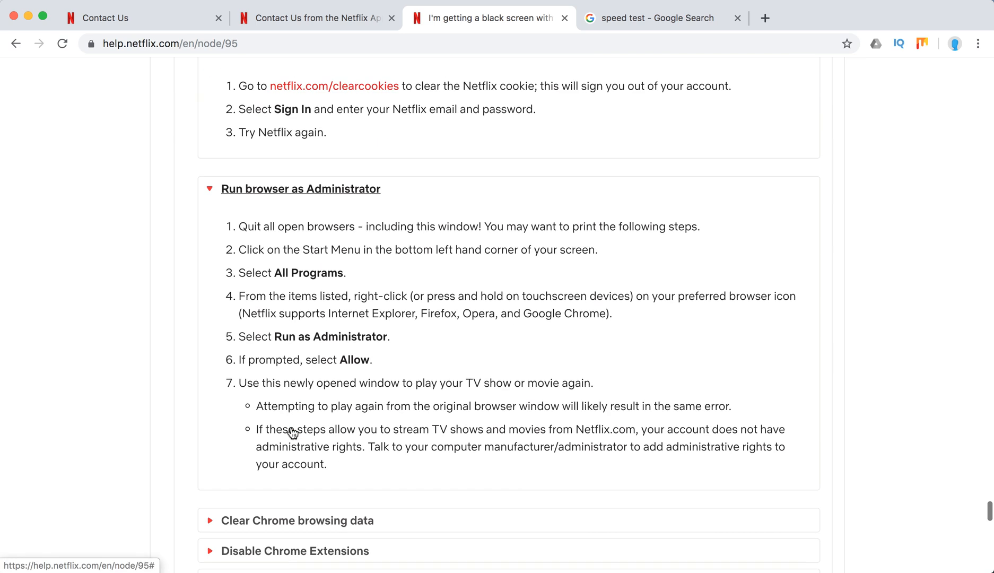
left_click(297, 520)
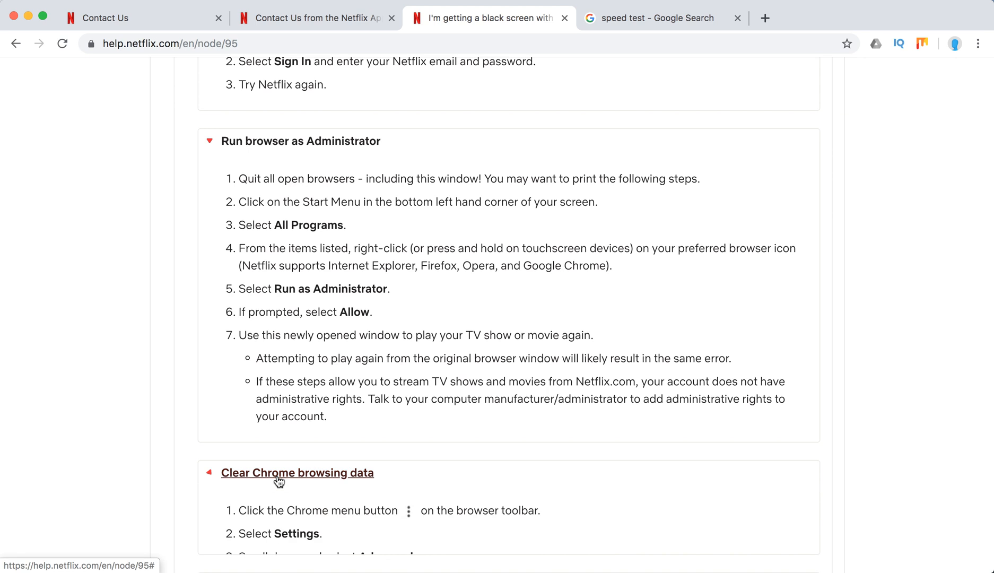
scroll("down", 3)
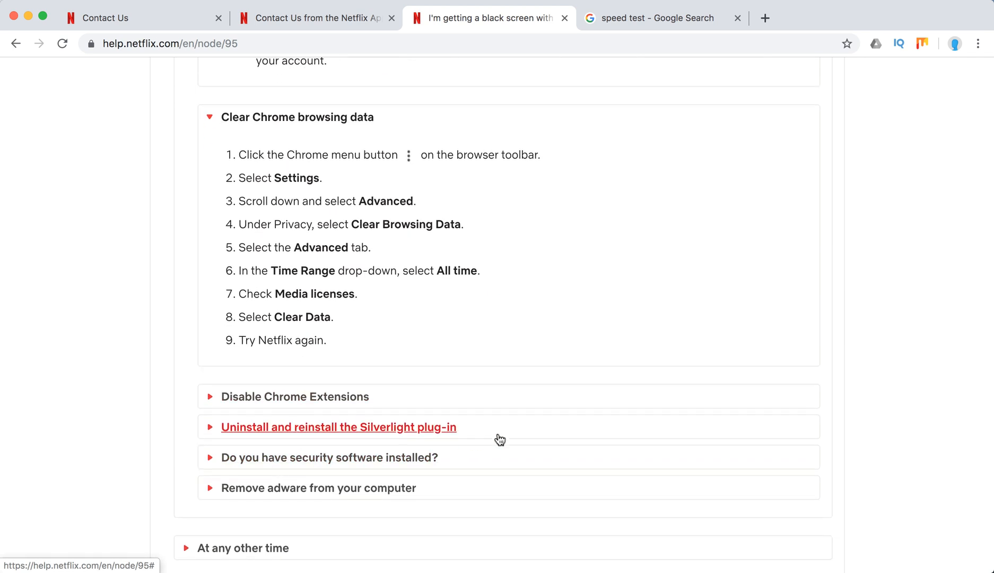
scroll("down", 3)
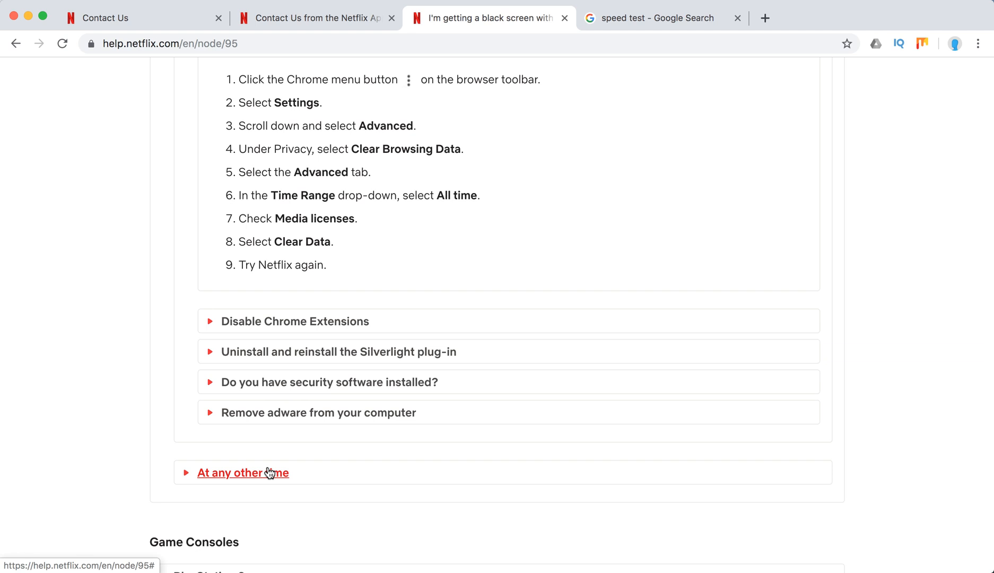
Expand the PlayStation 3 menu advice and the Xbox 360 playback and cable connection fixes
scroll("down", 3)
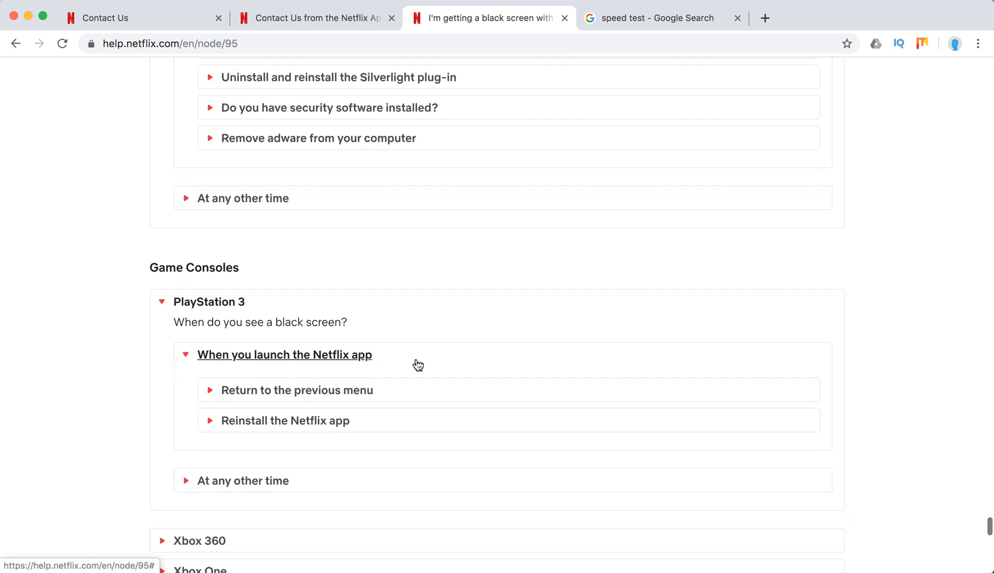
left_click(297, 390)
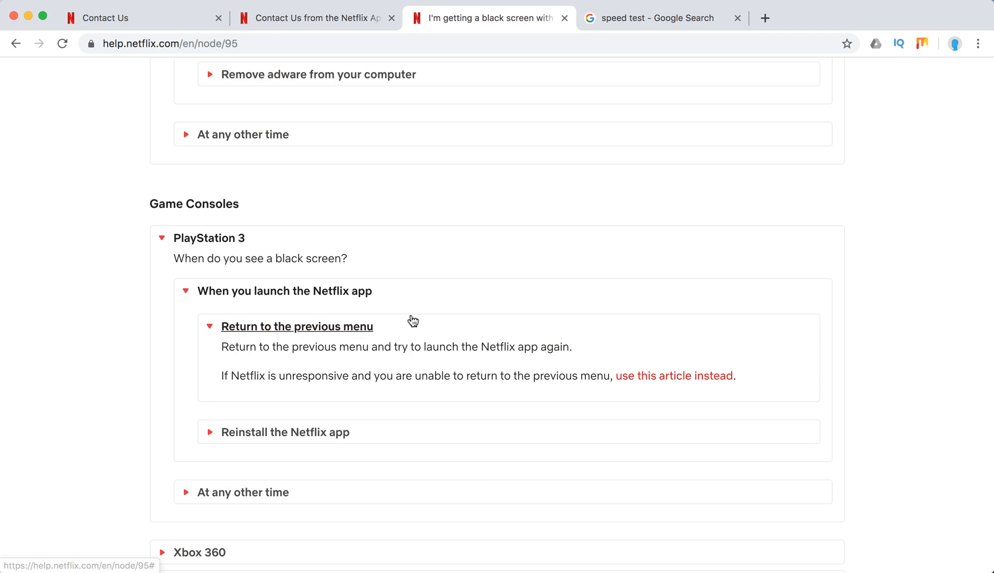
scroll("down", 3)
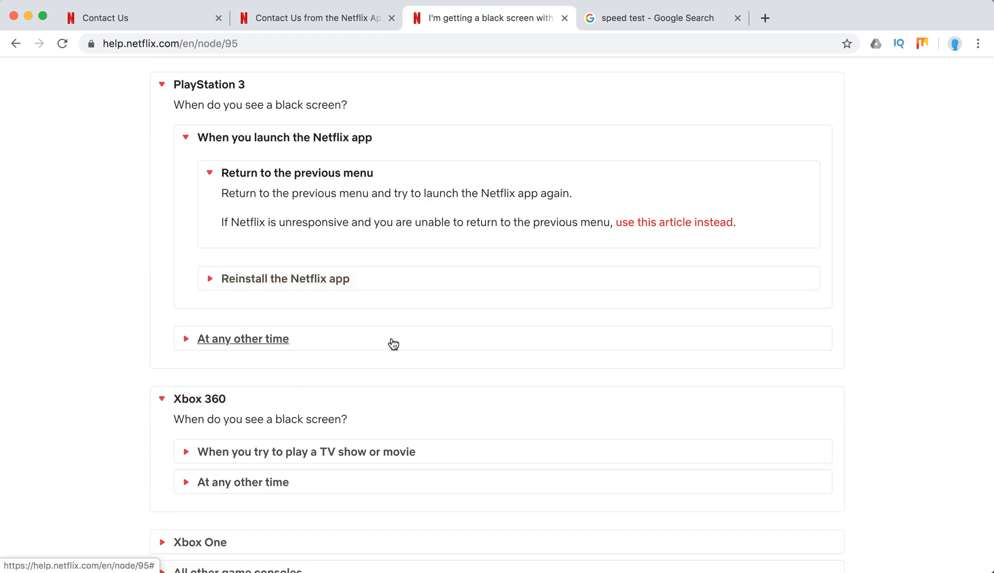
scroll("down", 3)
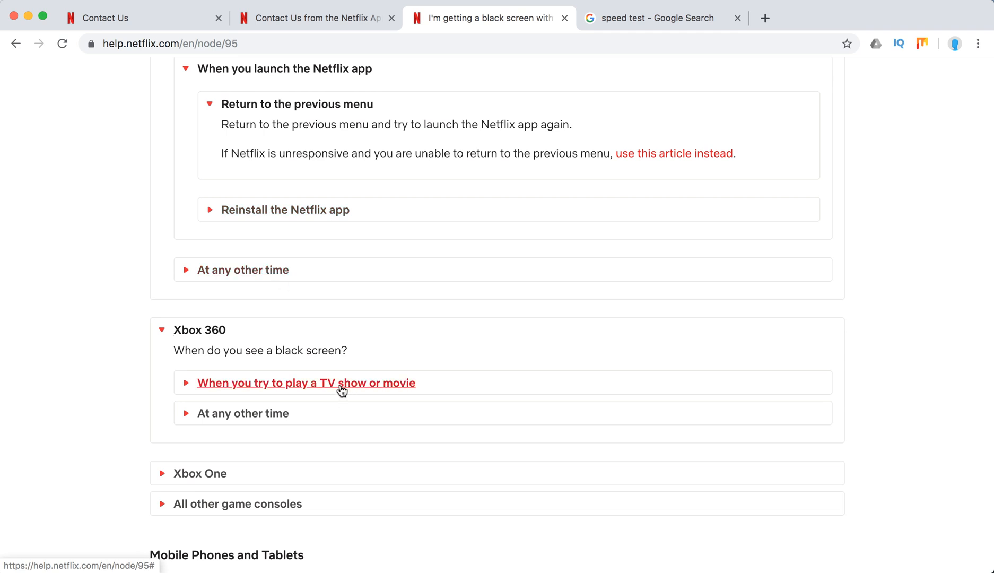
left_click(304, 382)
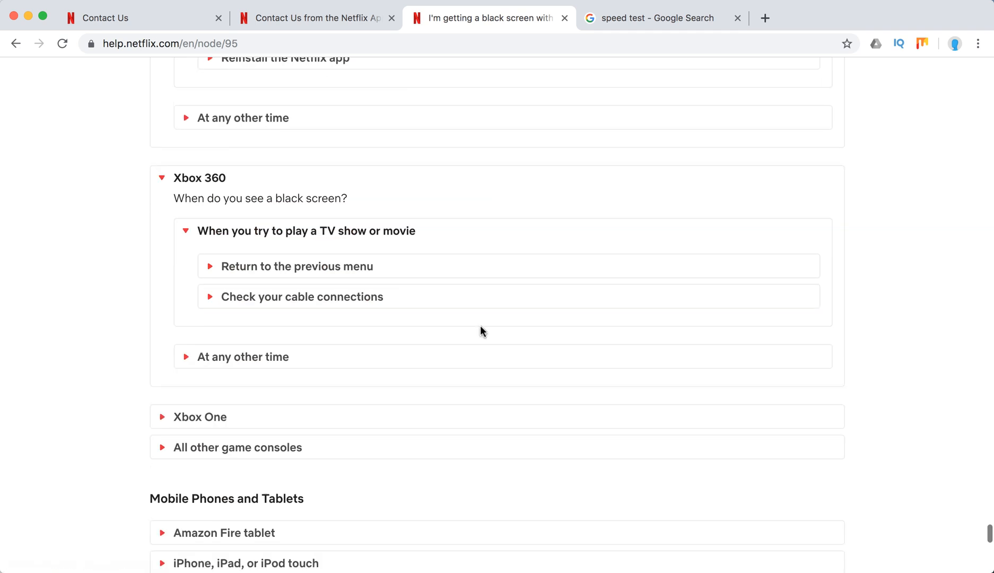
left_click(301, 297)
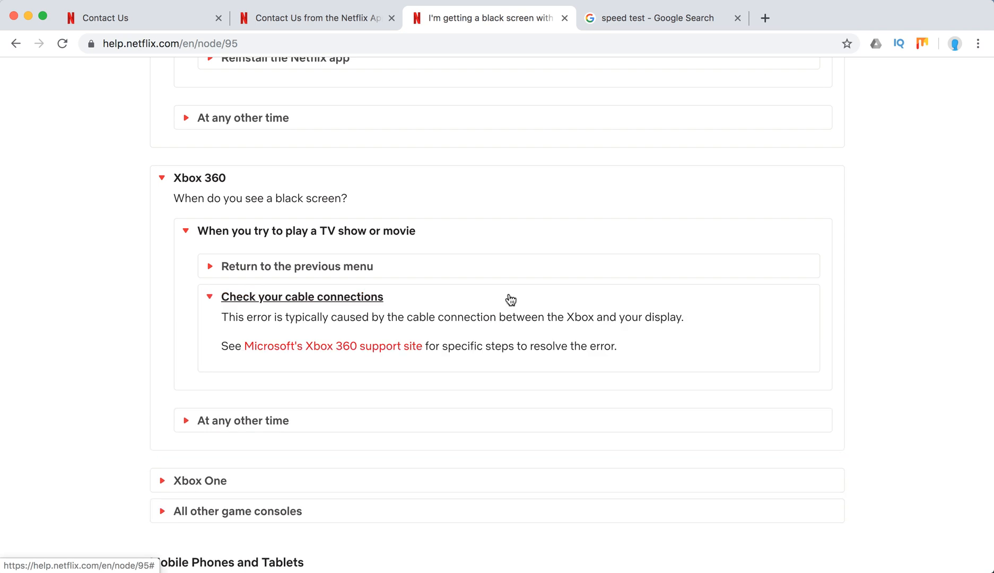
scroll("down", 3)
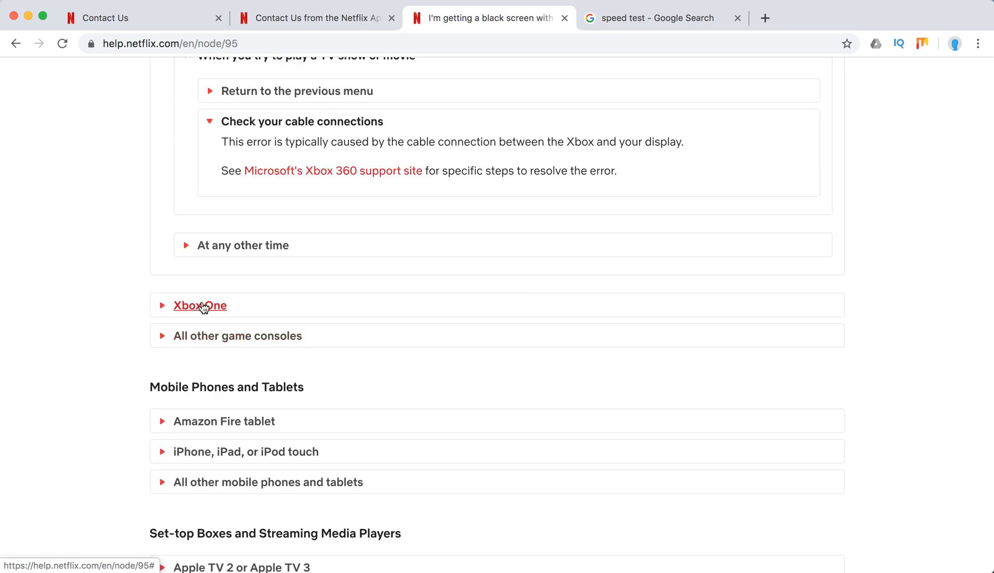
Expand the Xbox One hardware connection steps and the Amazon Fire tablet launch fixes
left_click(199, 304)
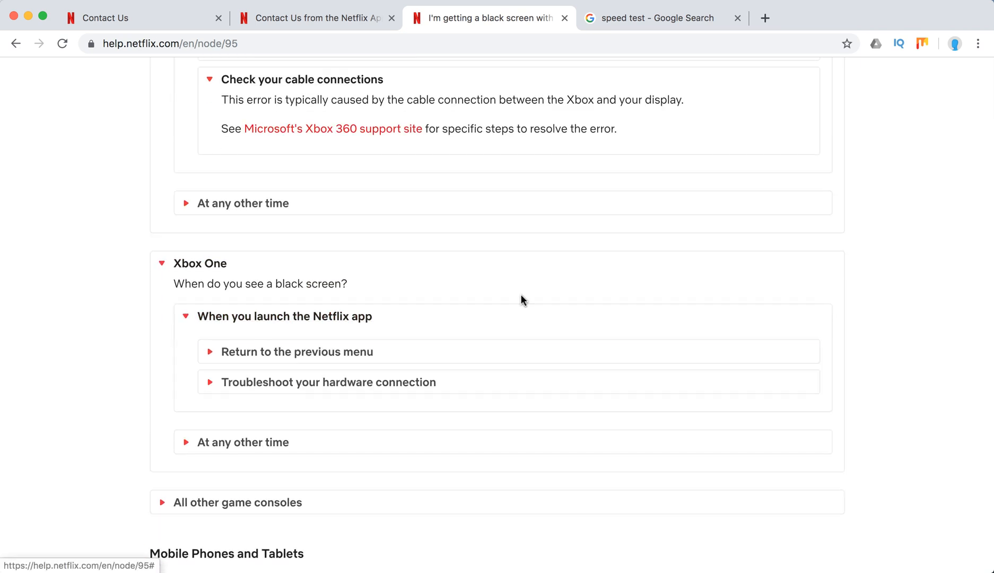
scroll("down", 3)
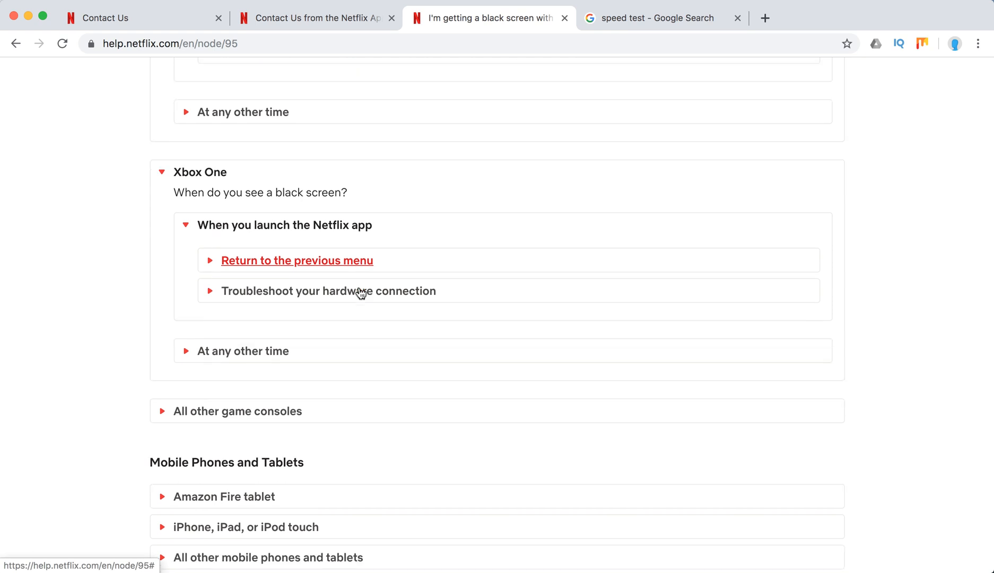
scroll("up", 3)
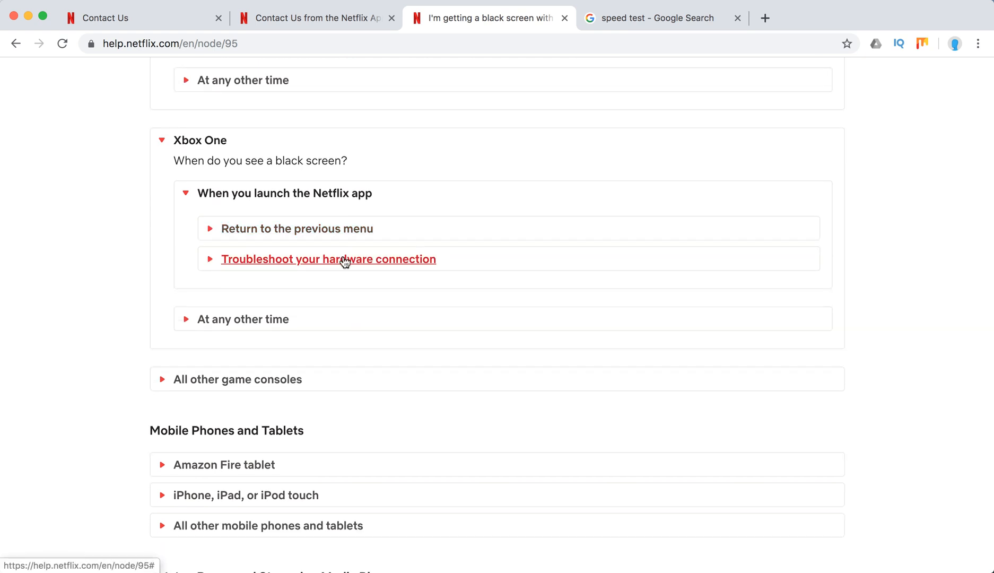
left_click(327, 259)
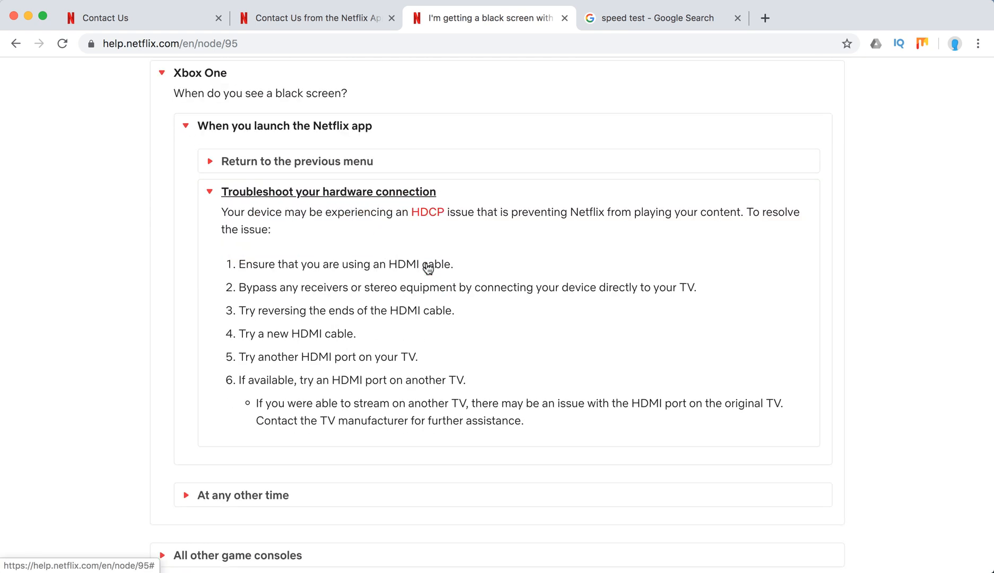
scroll("down", 3)
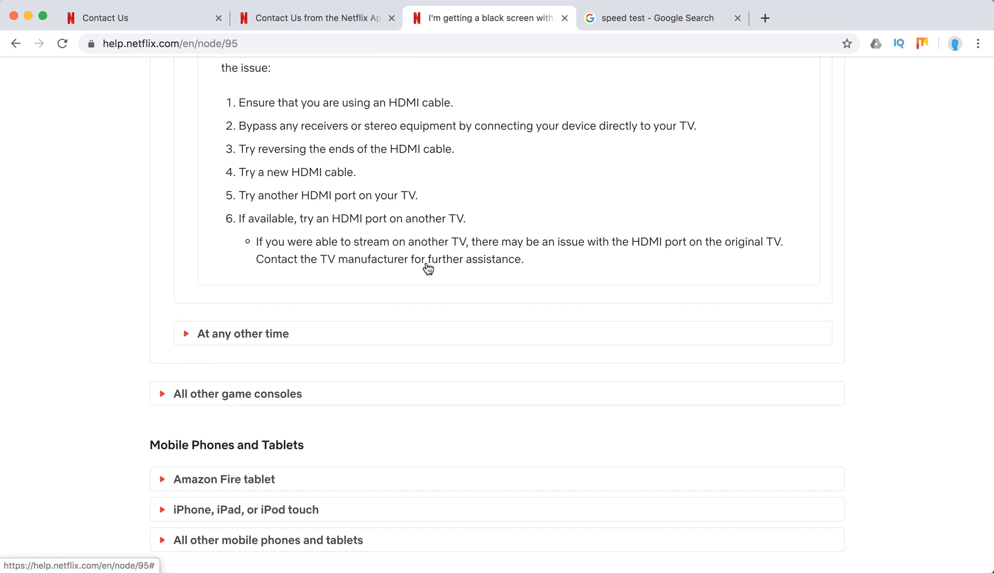
scroll("down", 3)
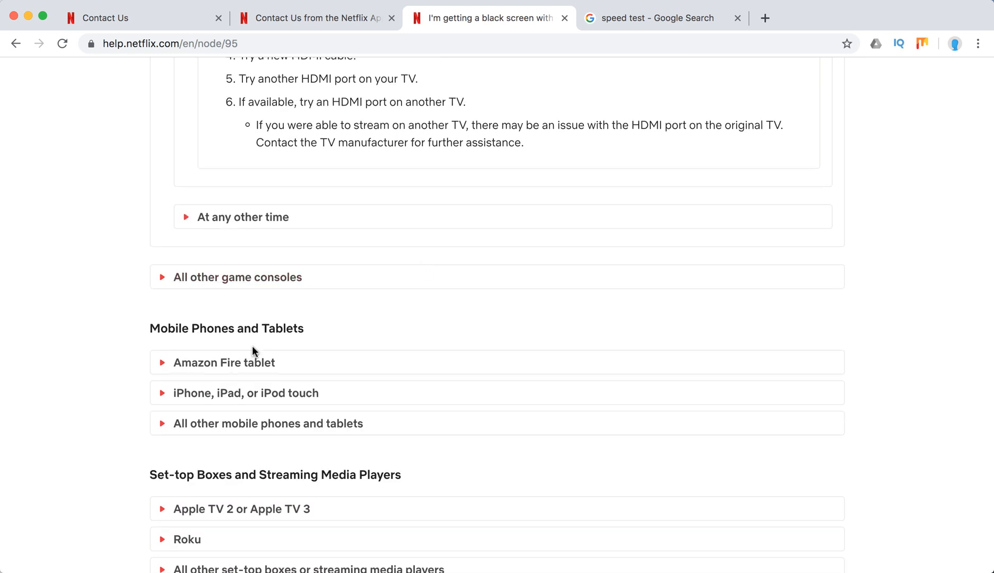
left_click(223, 362)
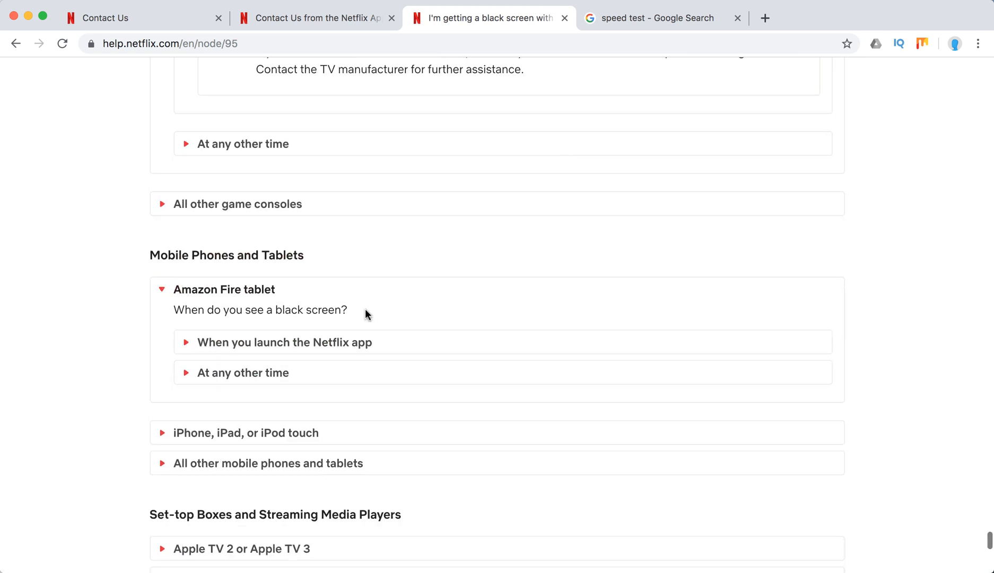
left_click(284, 342)
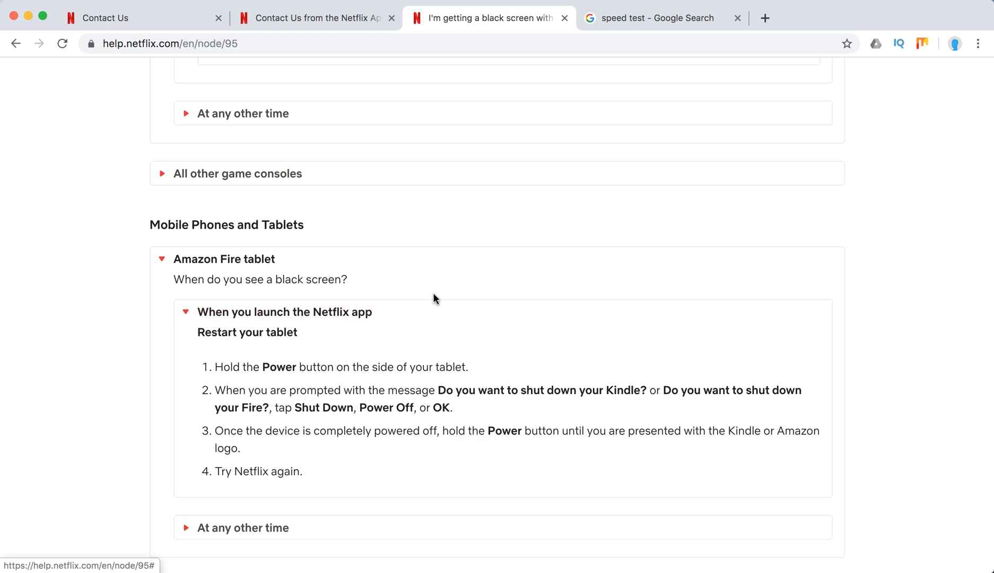
scroll("down", 3)
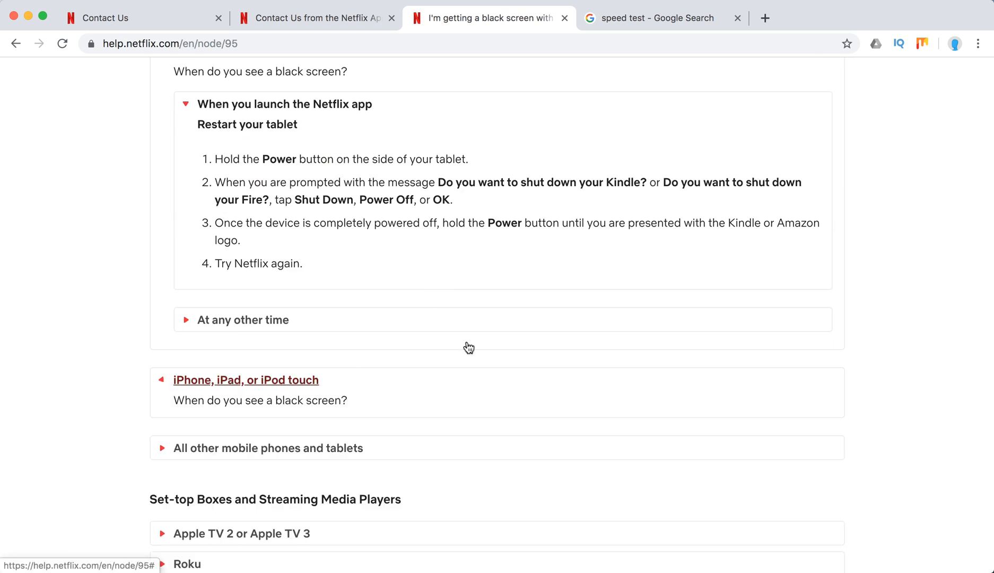
Expand the iPhone/iPad launch and playback fixes, including restarting the device
left_click(246, 380)
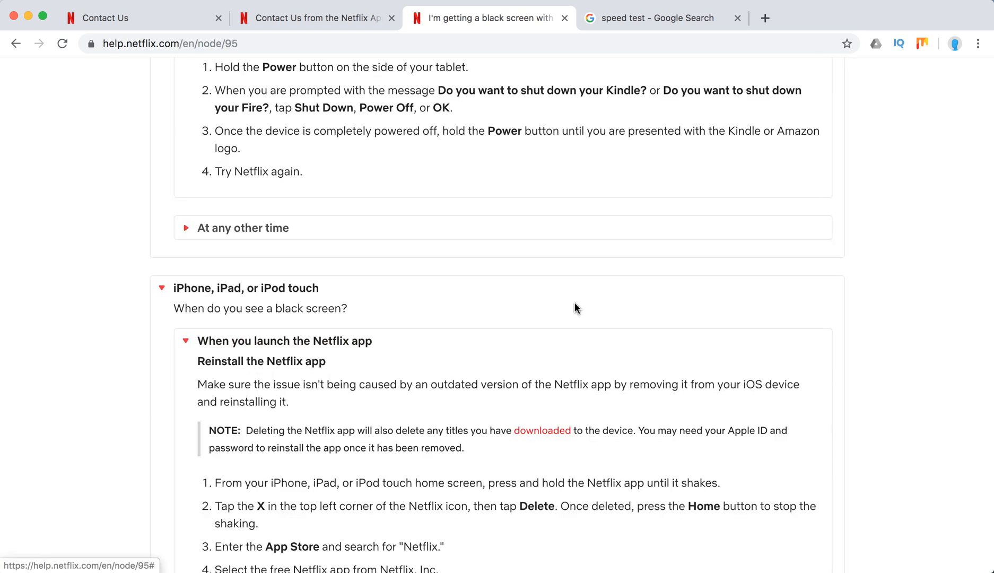
scroll("down", 3)
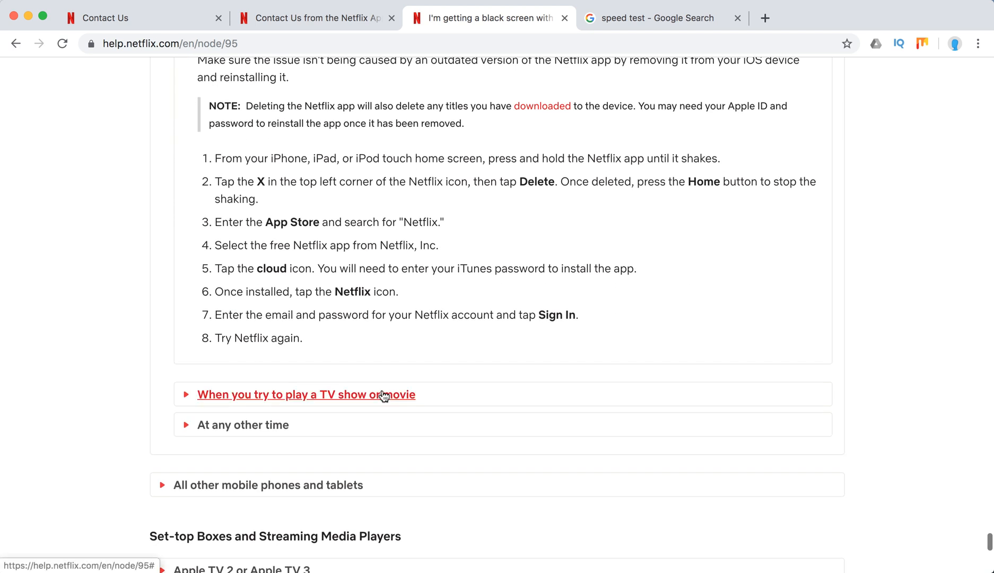
left_click(305, 395)
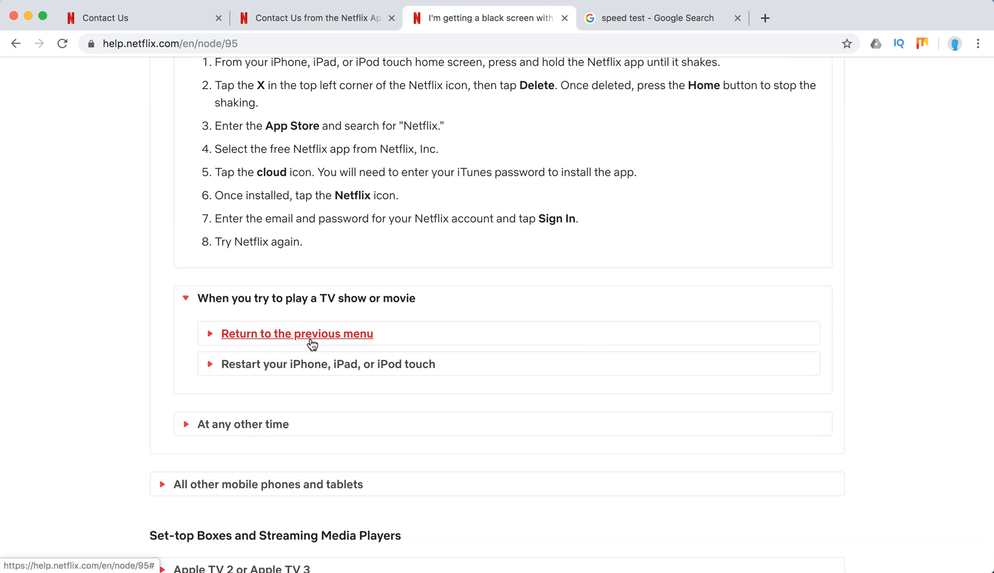
left_click(297, 333)
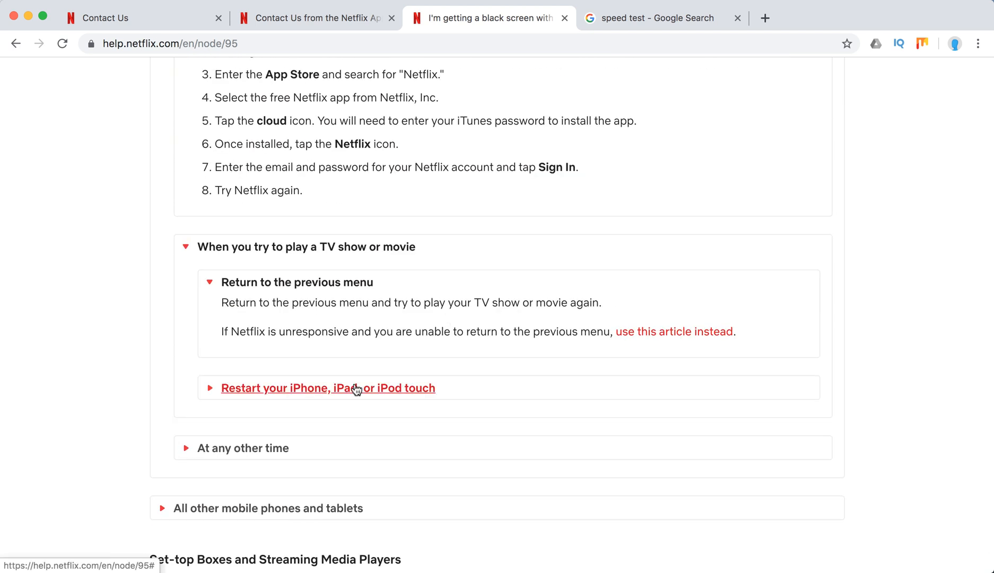
left_click(328, 389)
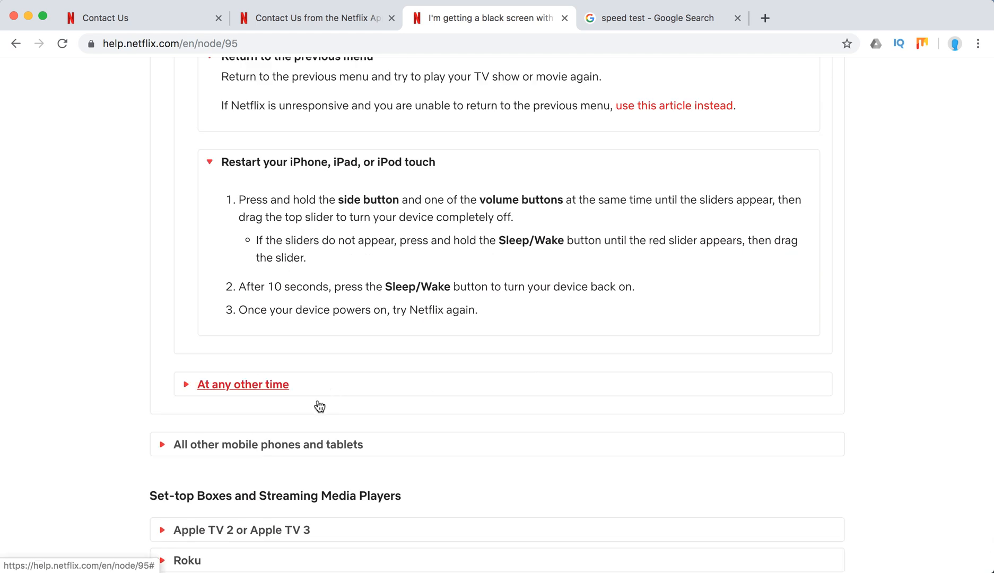
Expand the Apple TV 2/3 fixes and the Roku launch and playback fixes
scroll("down", 3)
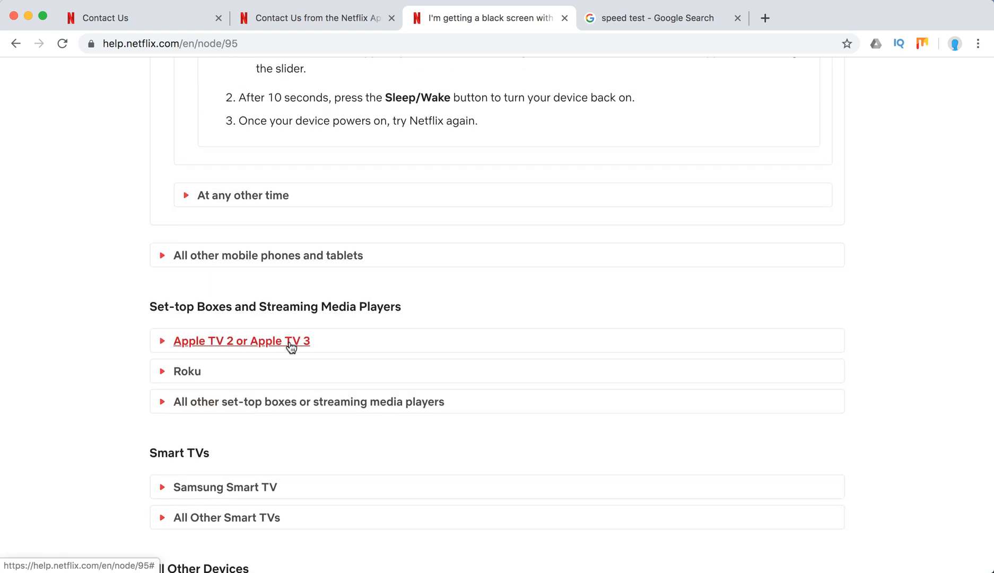
left_click(241, 341)
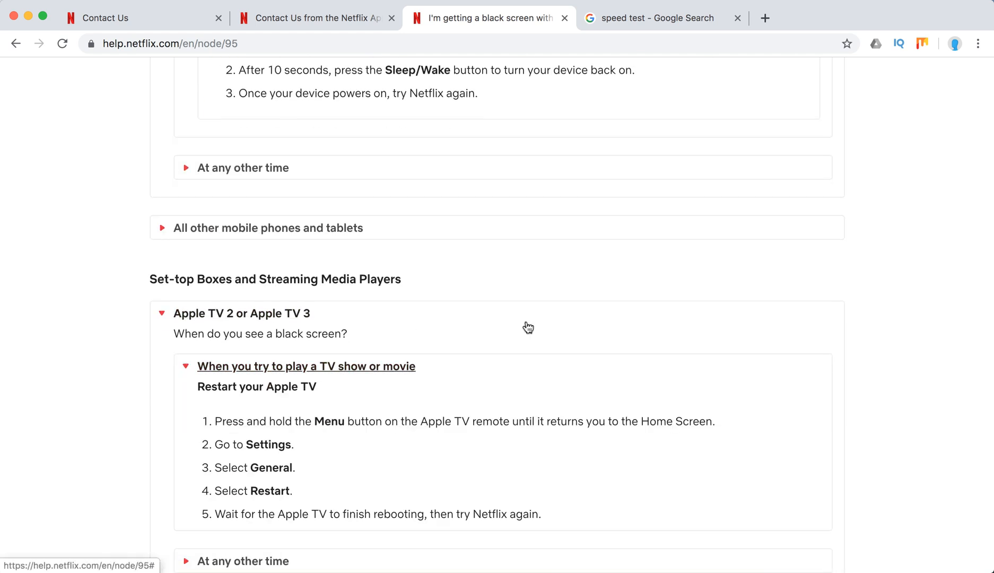
scroll("down", 3)
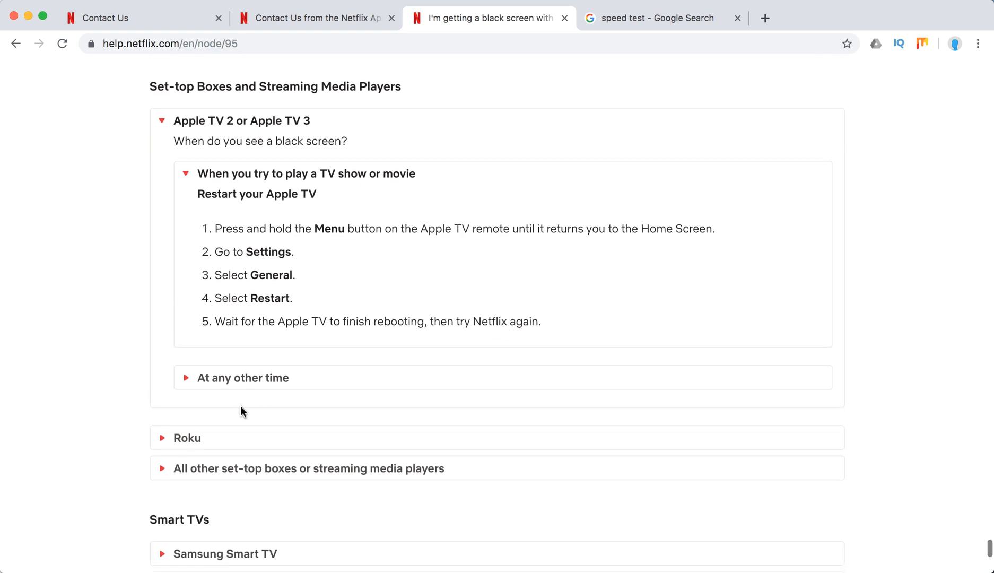
left_click(187, 437)
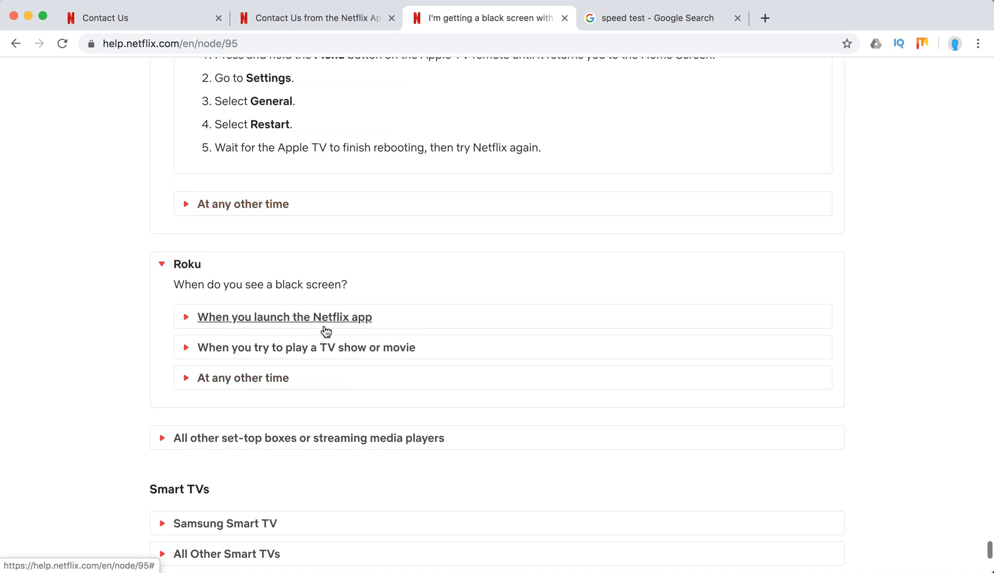
left_click(283, 317)
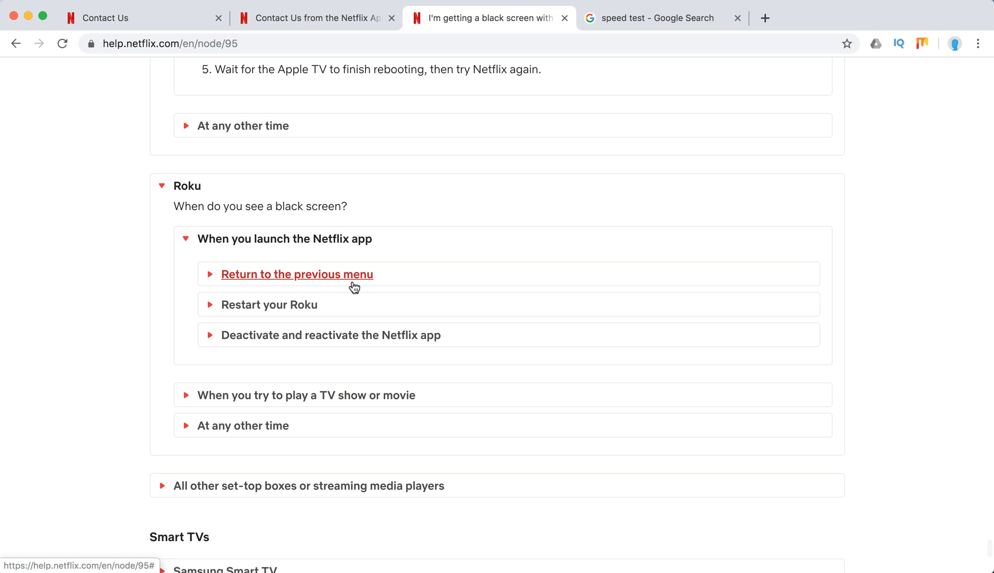
mouse_move(338, 334)
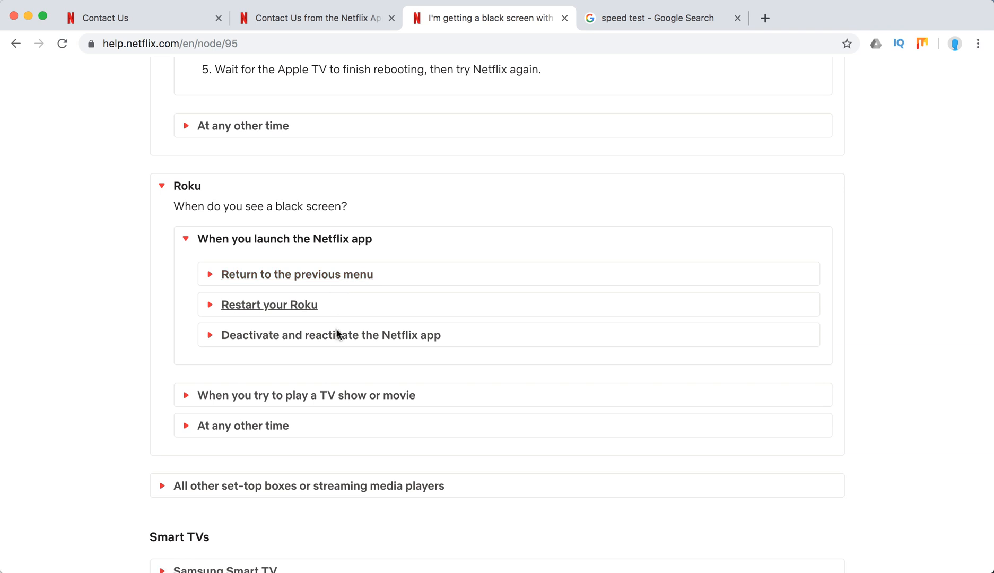
scroll("down", 3)
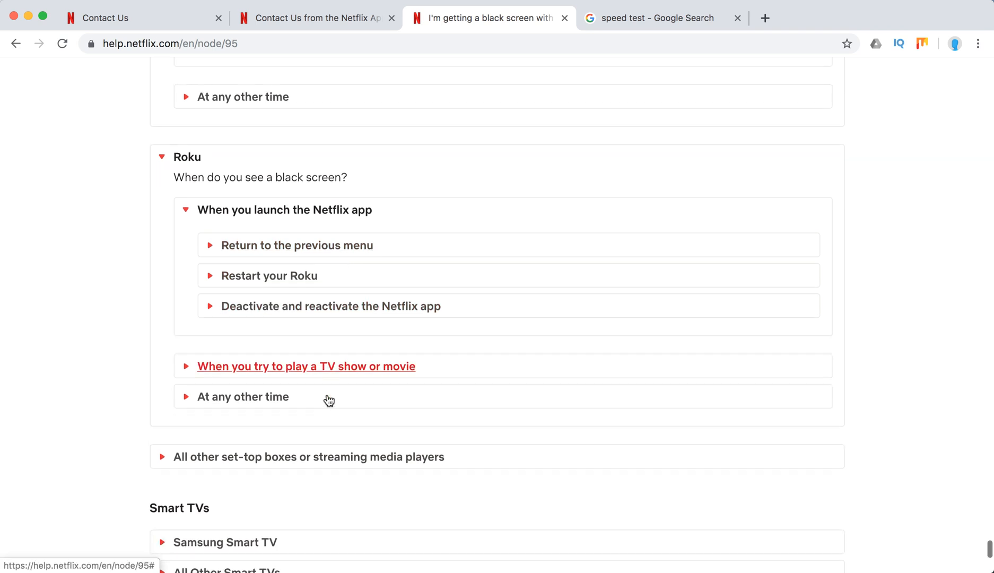
left_click(305, 366)
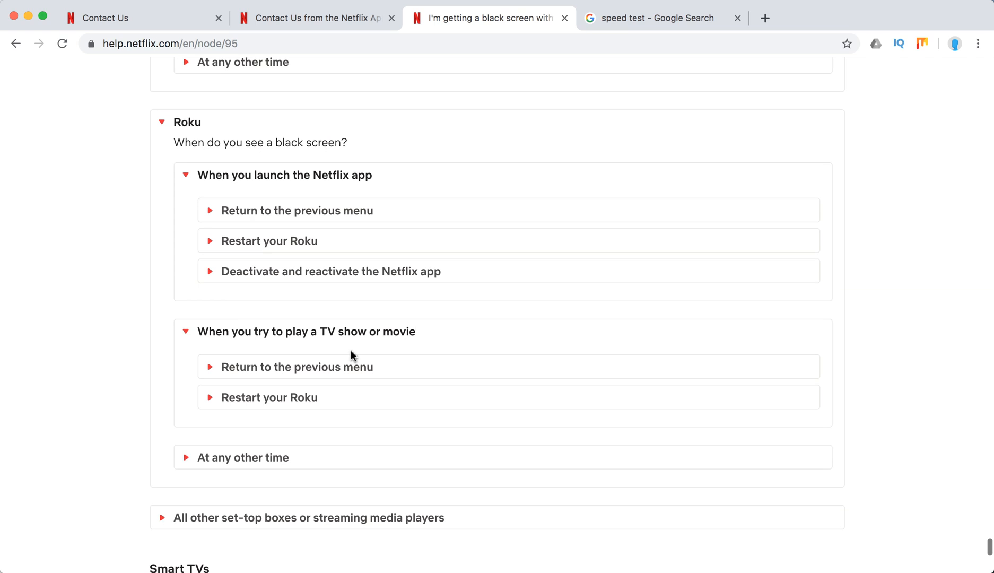
scroll("down", 3)
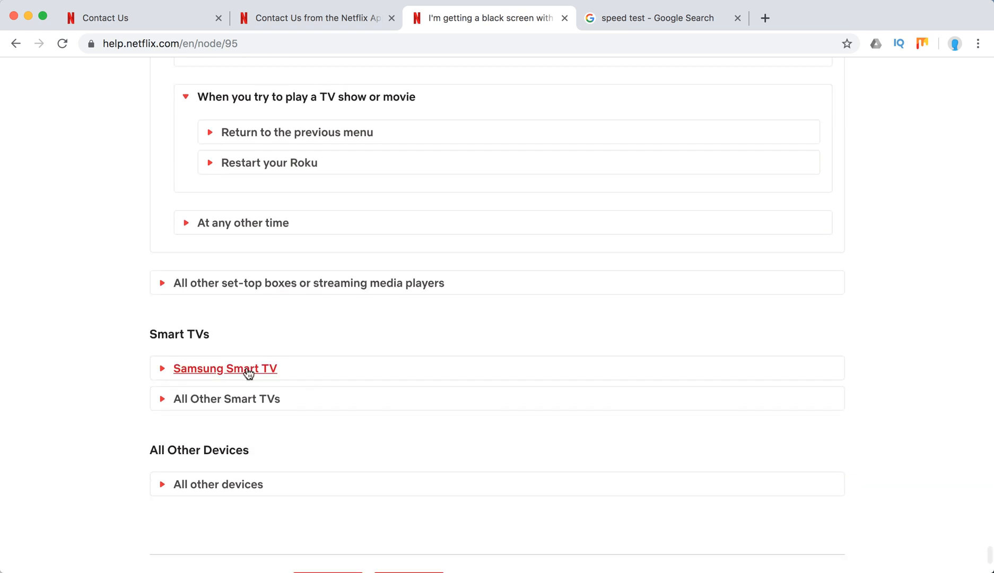
Expand the Samsung Smart TV launch advice and its list of playback fixes
left_click(225, 368)
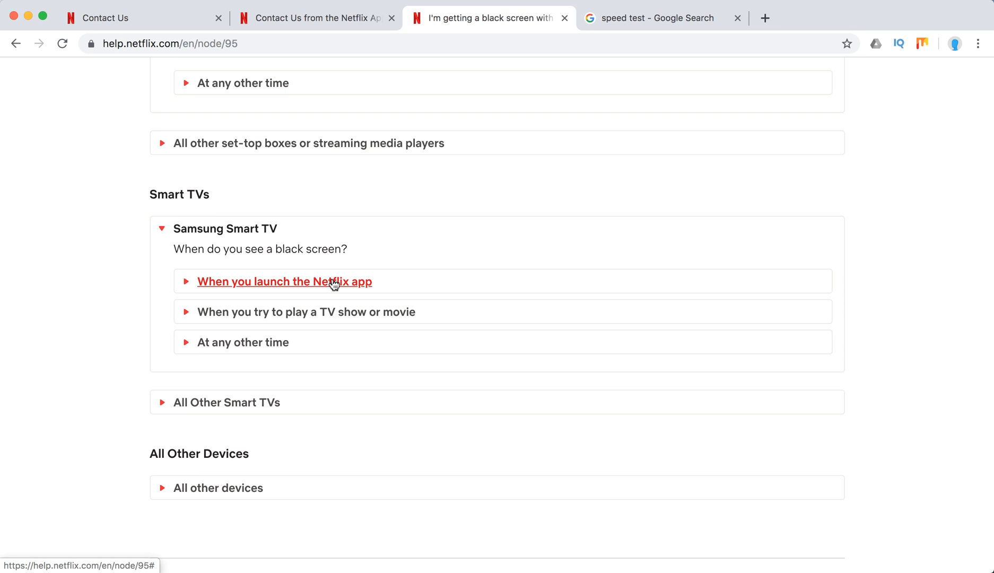
left_click(284, 281)
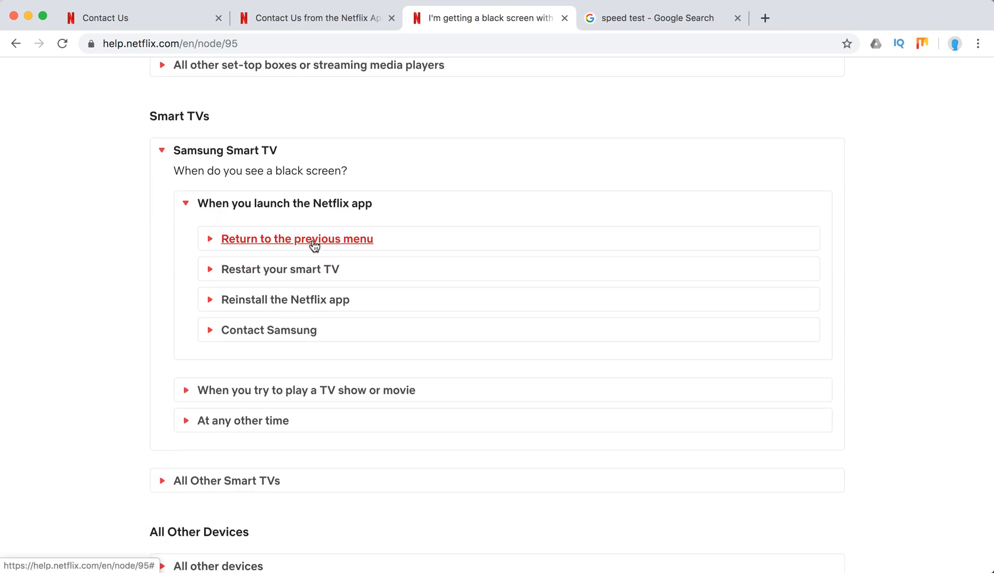
left_click(297, 238)
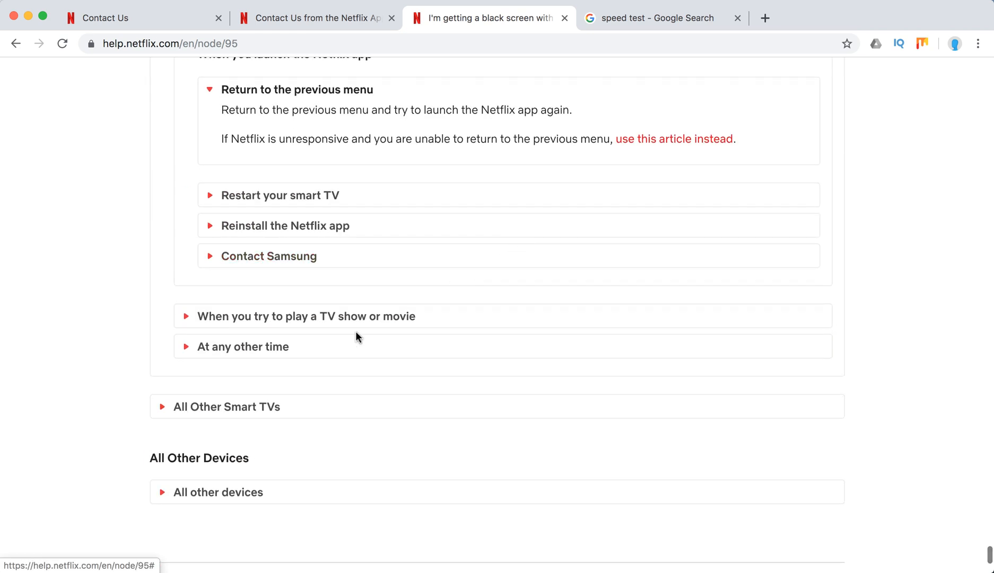
left_click(306, 316)
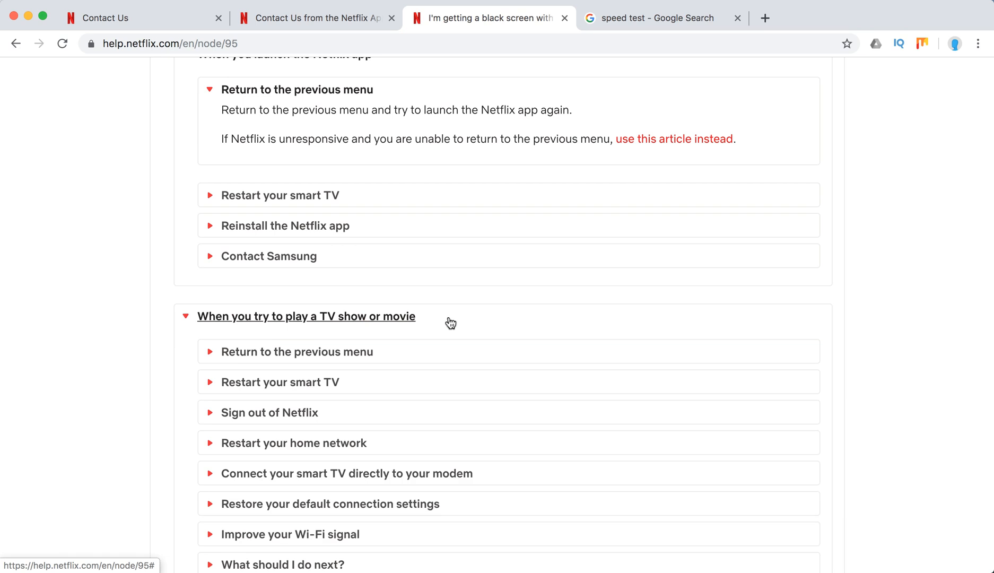
scroll("down", 3)
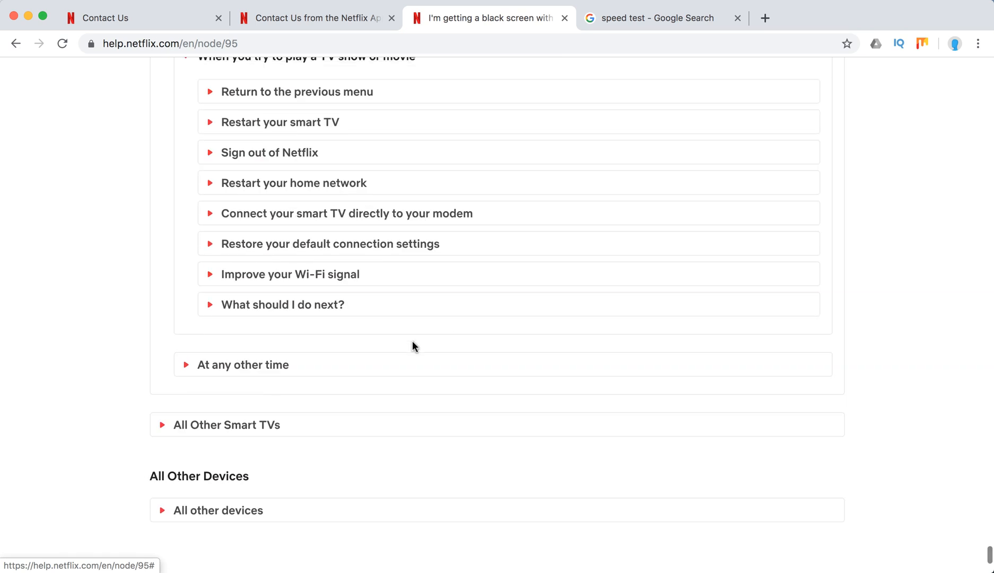
Go to the Contact Us page and highlight the 'Call us from any phone' heading
left_click(218, 510)
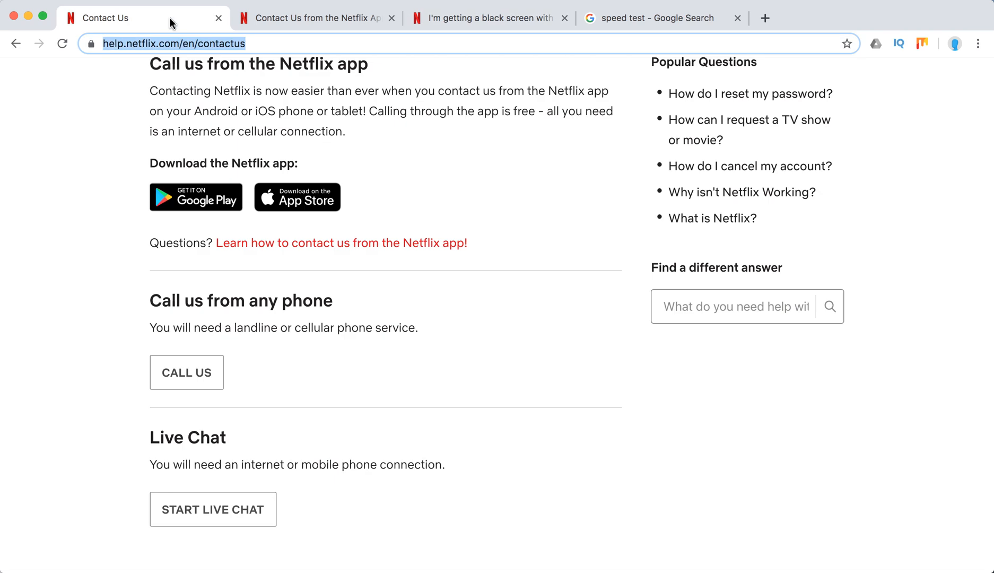
scroll("up", 3)
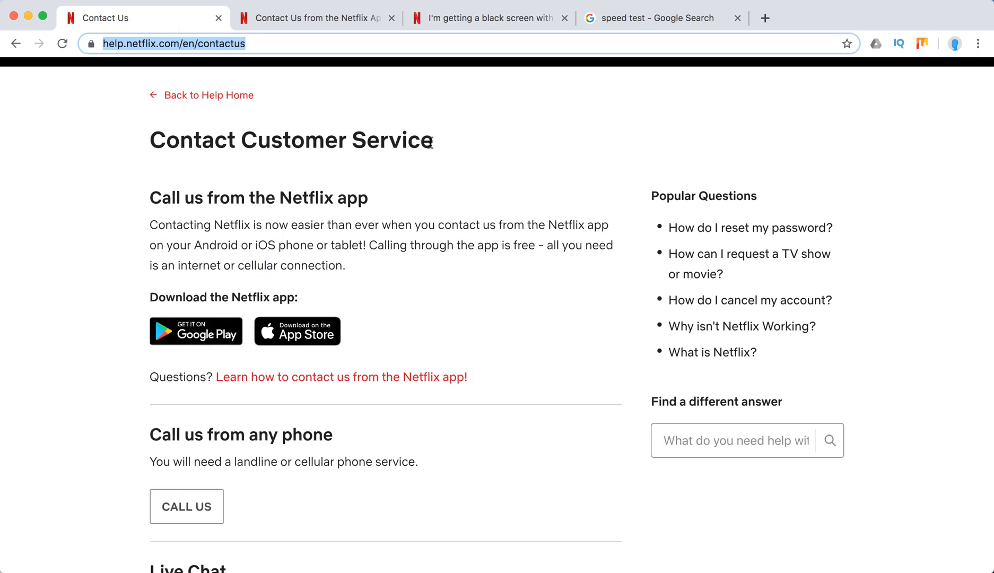
mouse_move(314, 261)
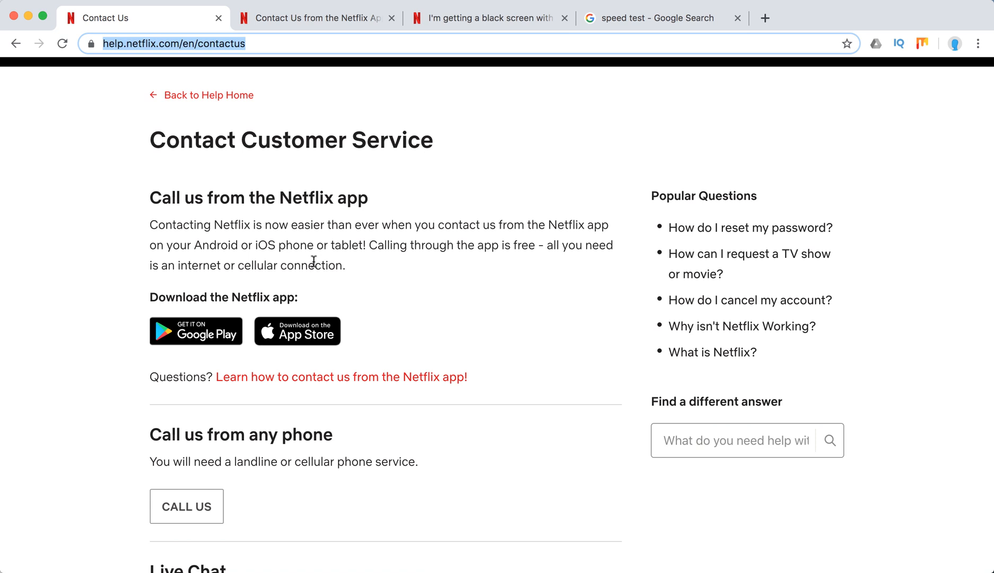
scroll("down", 3)
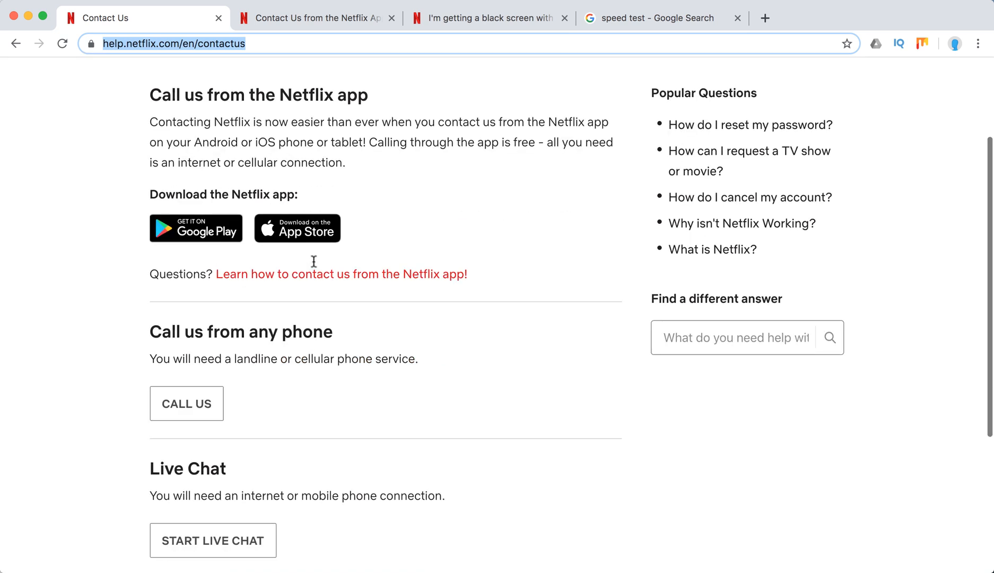
scroll("down", 3)
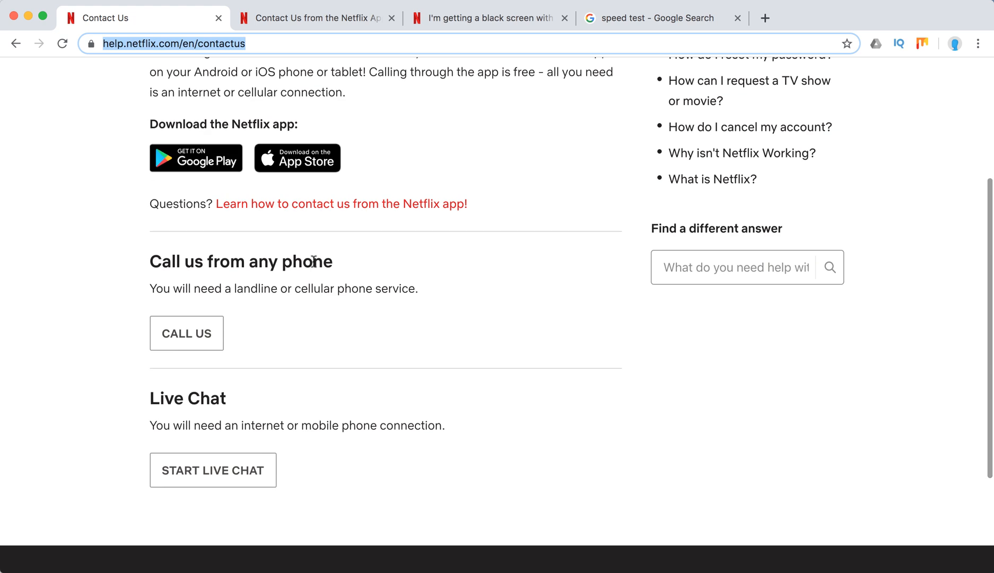
scroll("up", 3)
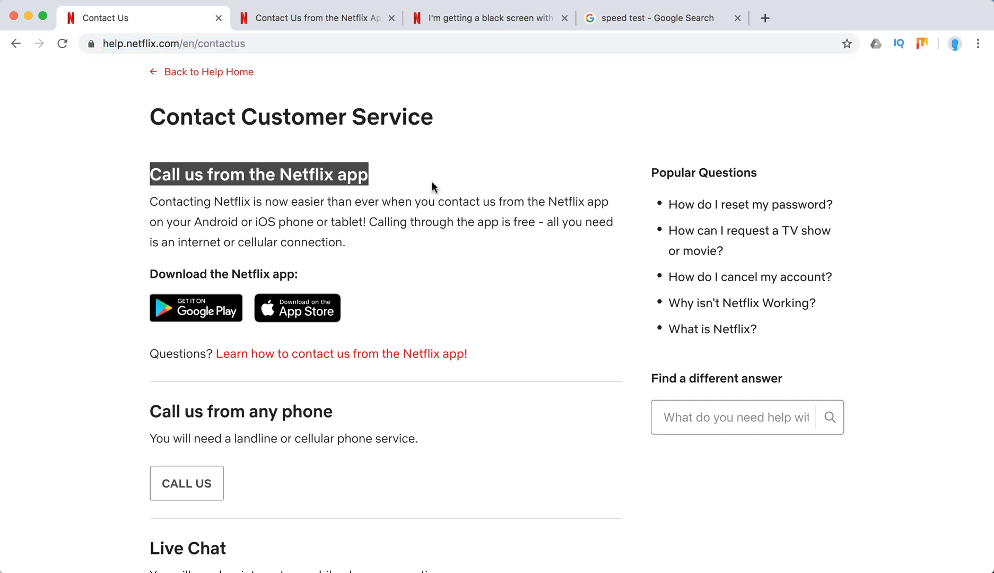
double_click(241, 411)
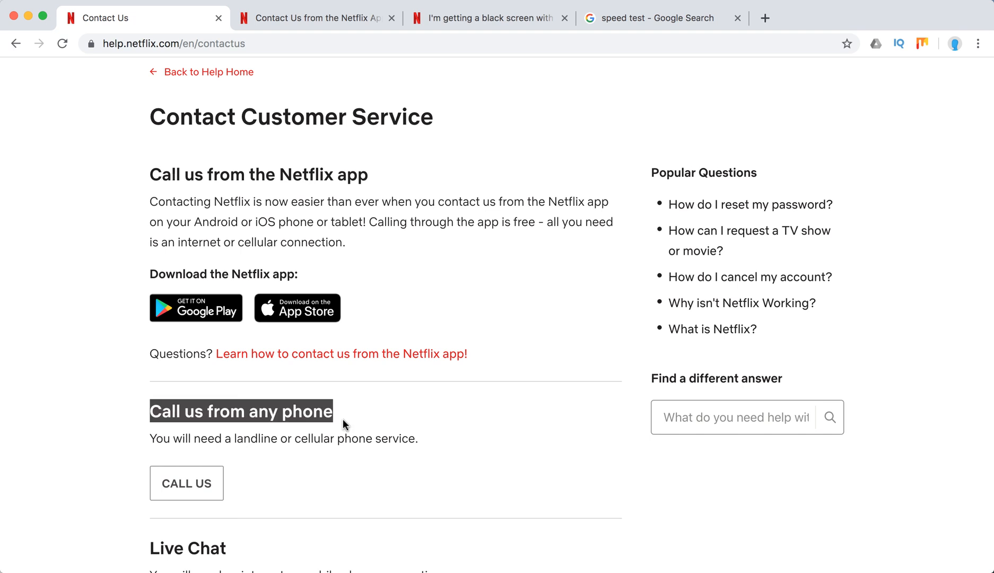
Scroll to 'How do I contact Netflix from the app?' and select the three member calling steps
scroll("down", 3)
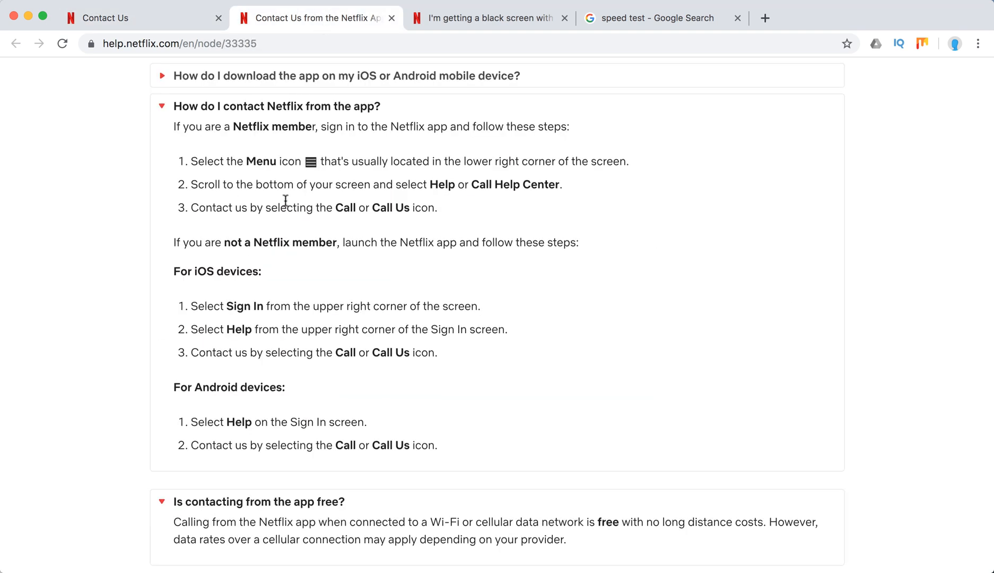
scroll("up", 3)
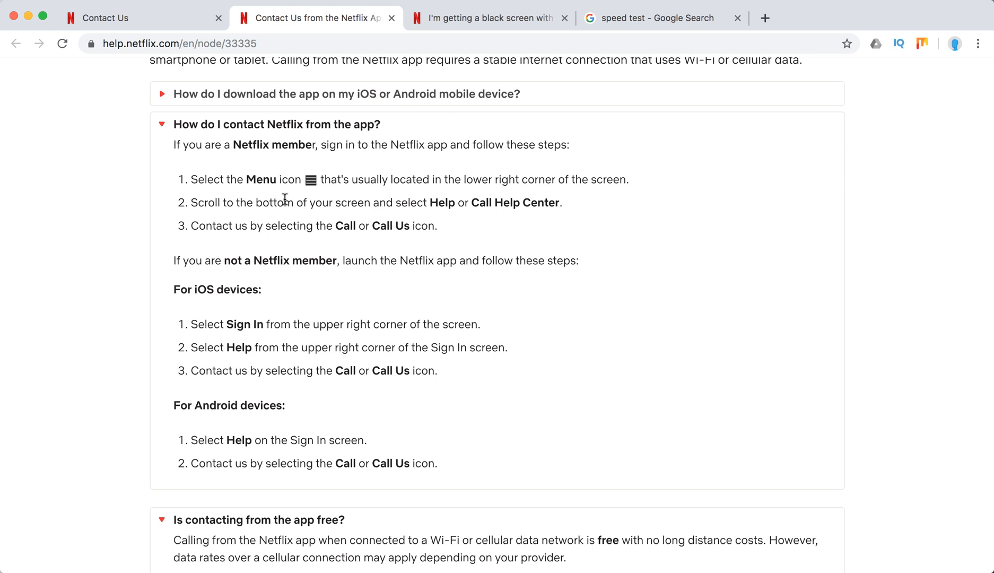
mouse_move(378, 194)
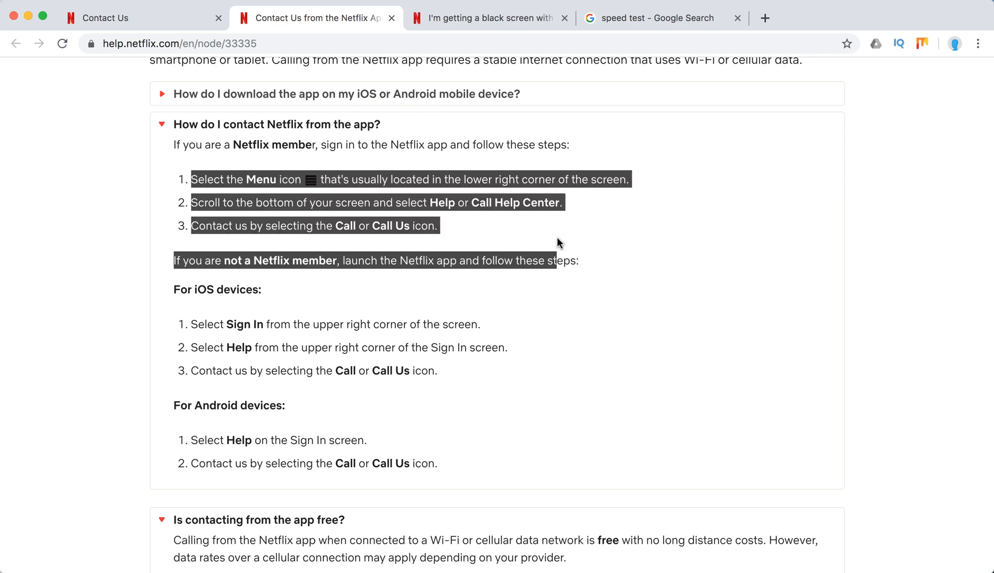
left_click(546, 234)
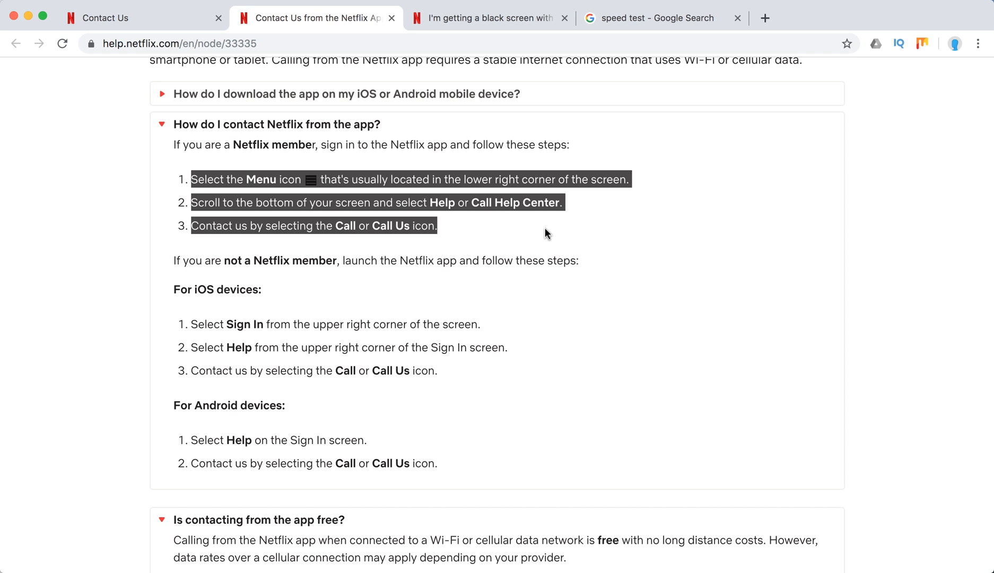